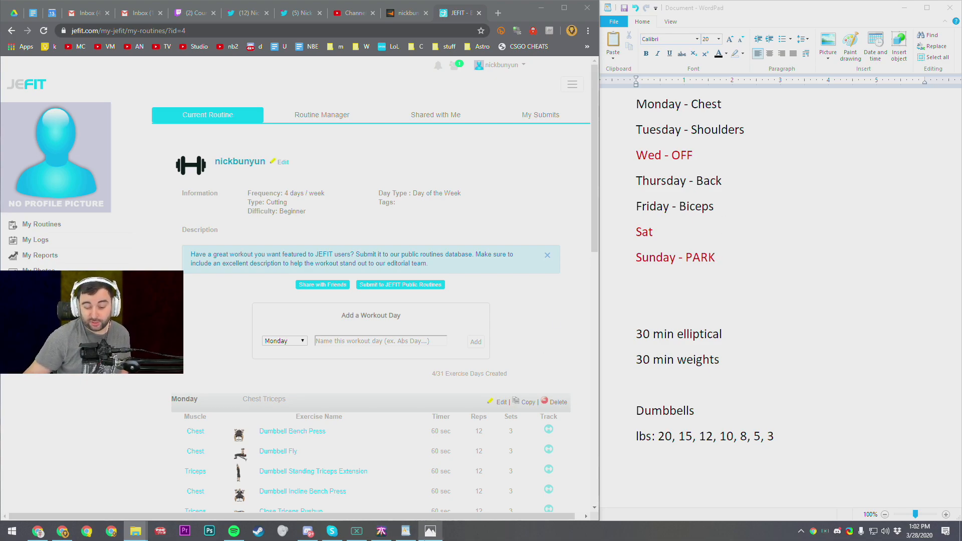
- Bring up the home gym photo of the bench, dumbbells and floor mats in Photos
{"action": "left_click", "coordinate": [430, 532]}
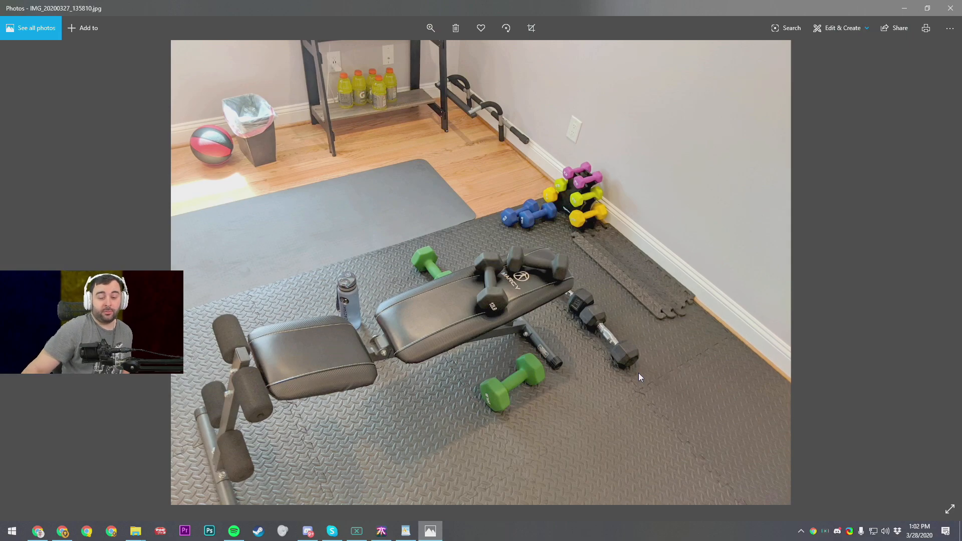
{"action": "mouse_move", "coordinate": [452, 458]}
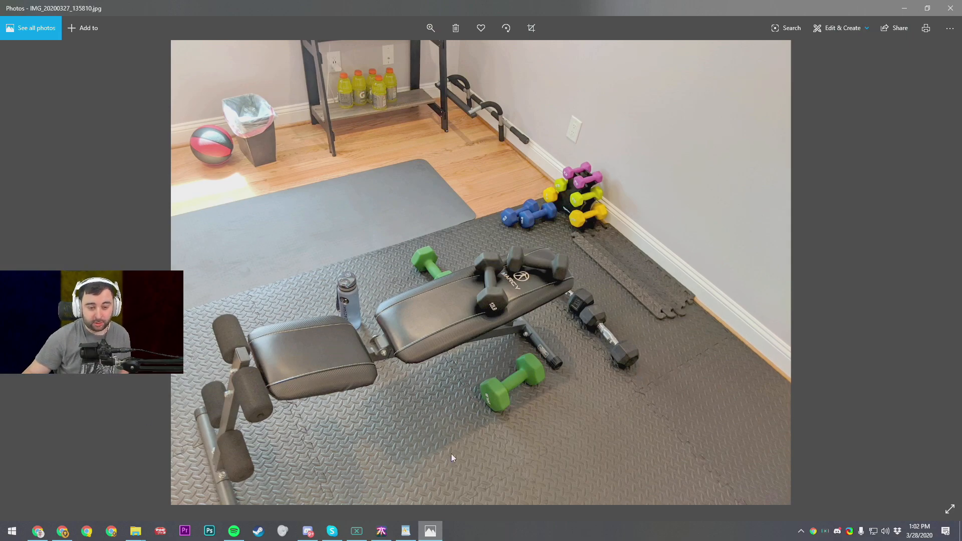
{"action": "mouse_move", "coordinate": [119, 170]}
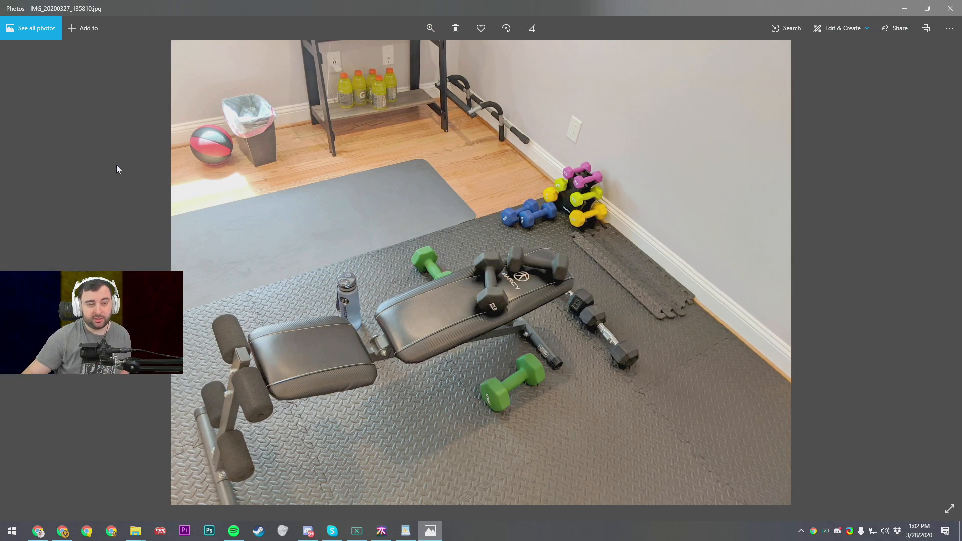
{"action": "mouse_move", "coordinate": [443, 93]}
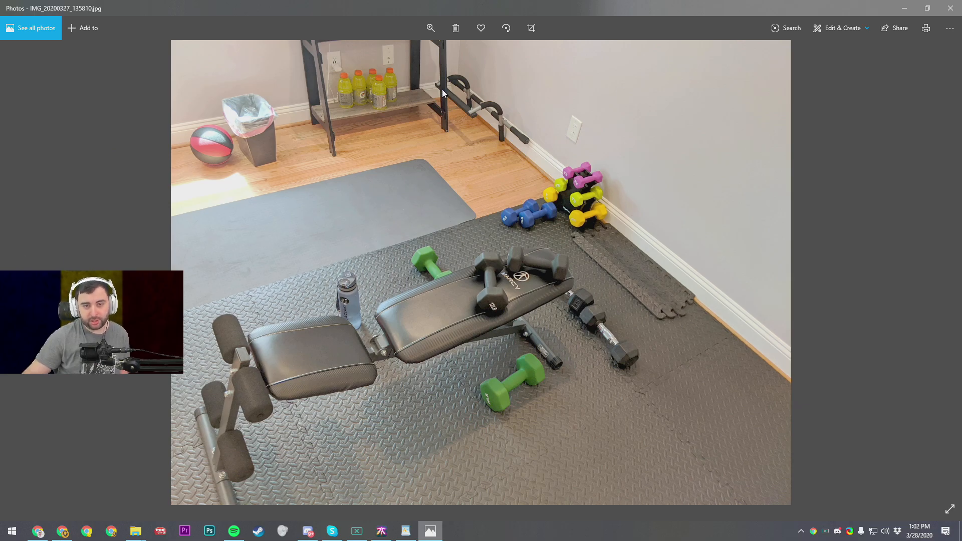
{"action": "mouse_move", "coordinate": [164, 219]}
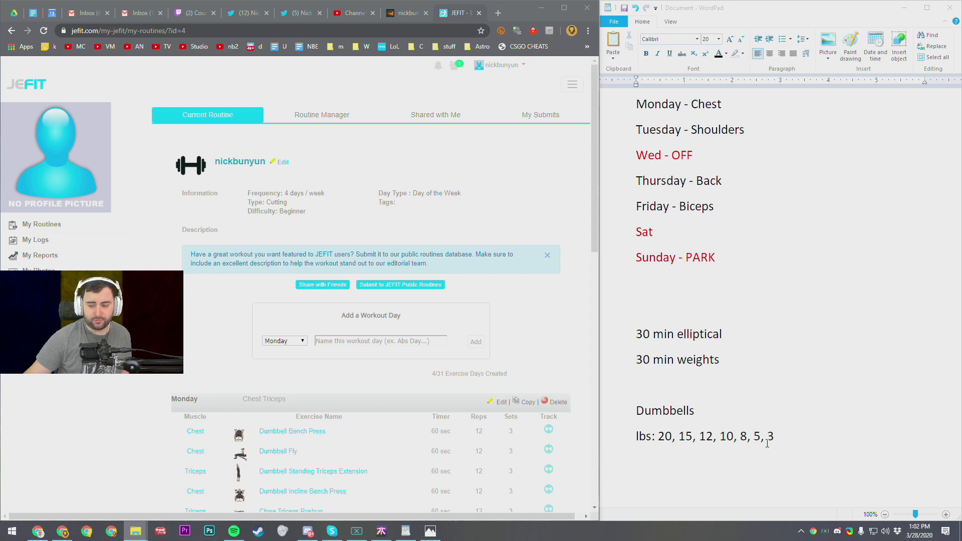
{"action": "mouse_move", "coordinate": [730, 290]}
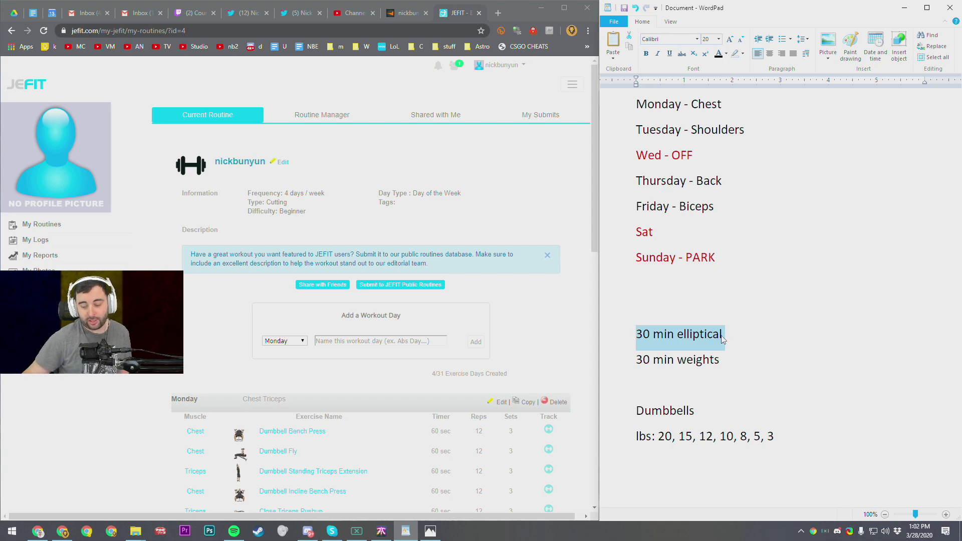
- Review the WordPad schedule lines '30 min elliptical' and 'Tuesday - Shoulders' without changing them
{"action": "left_click", "coordinate": [684, 334]}
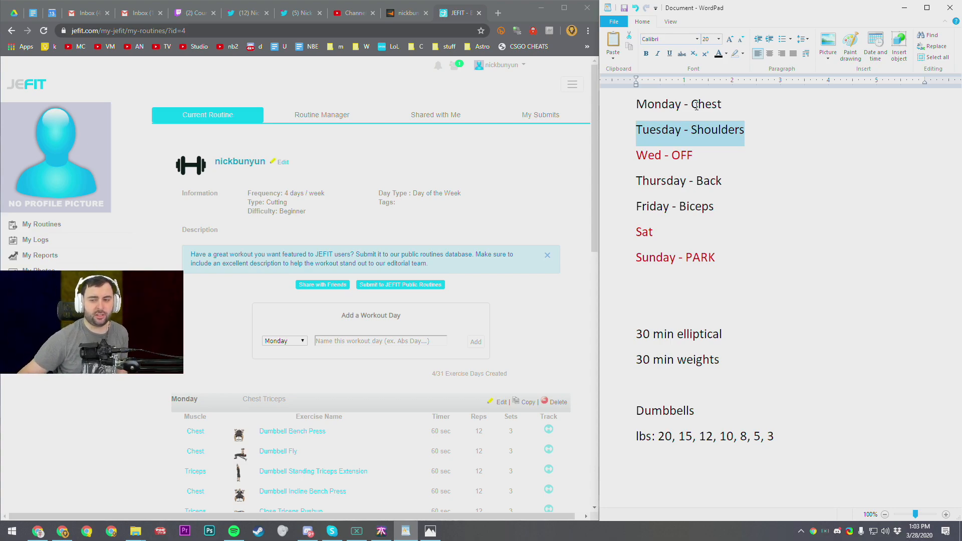
{"action": "left_click", "coordinate": [693, 154]}
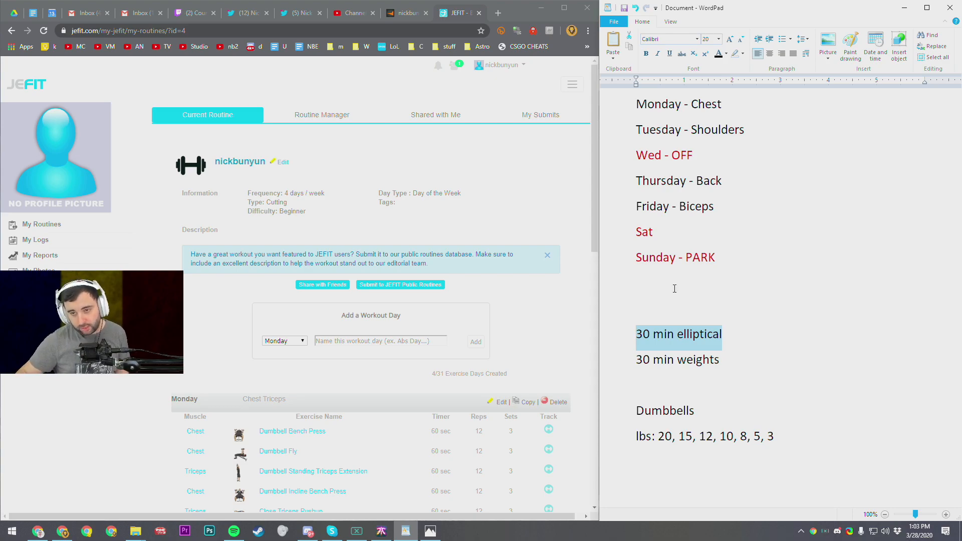
{"action": "left_click", "coordinate": [703, 180]}
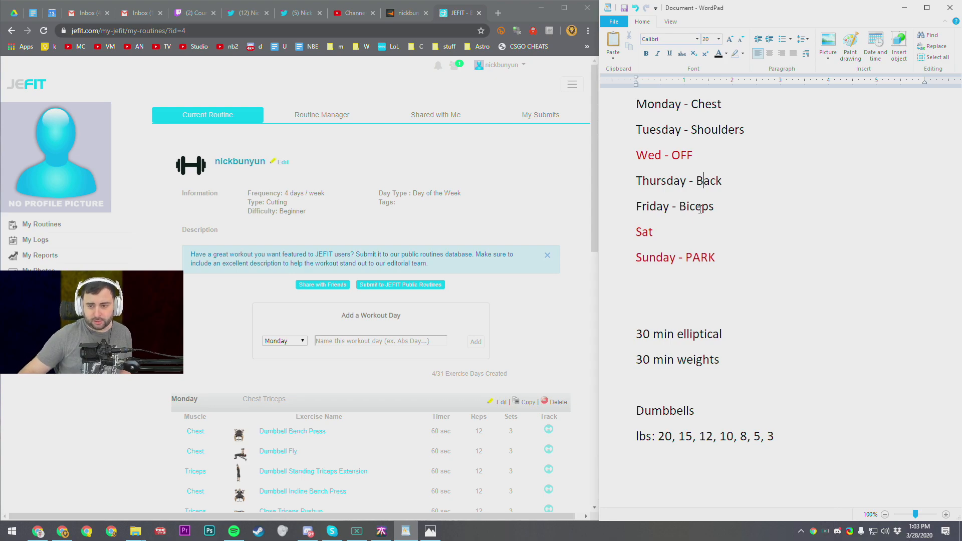
{"action": "scroll", "scroll_direction": "down", "scroll_amount": 3}
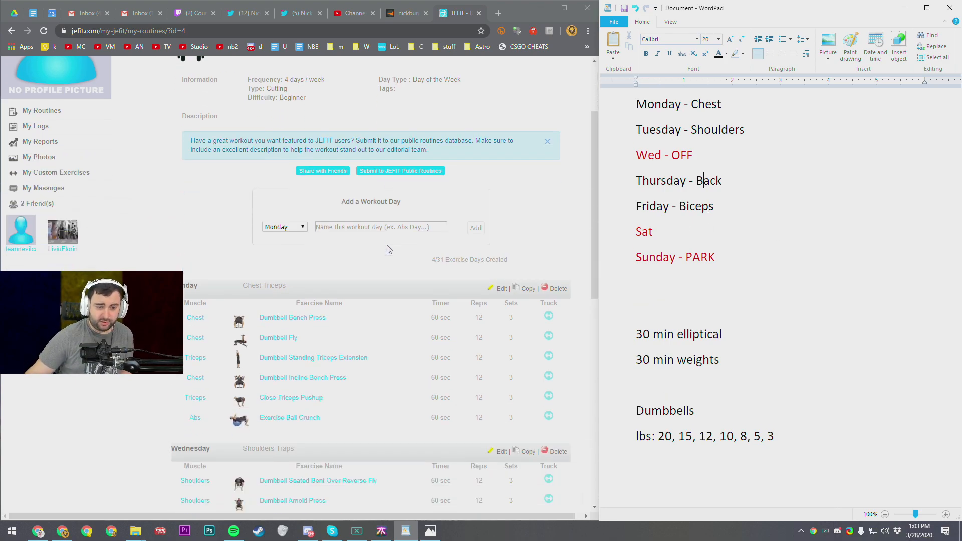
{"action": "scroll", "scroll_direction": "down", "scroll_amount": 3}
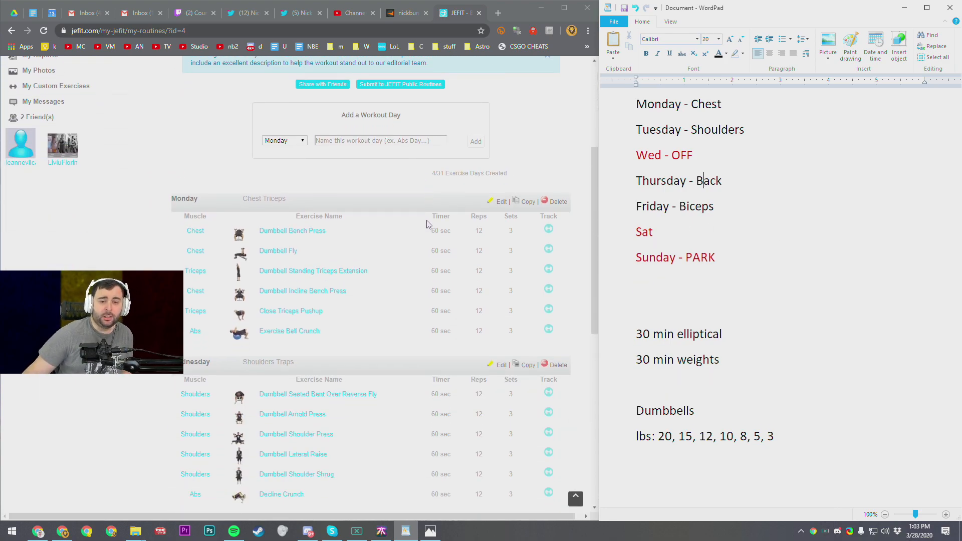
{"action": "scroll", "scroll_direction": "down", "scroll_amount": 3}
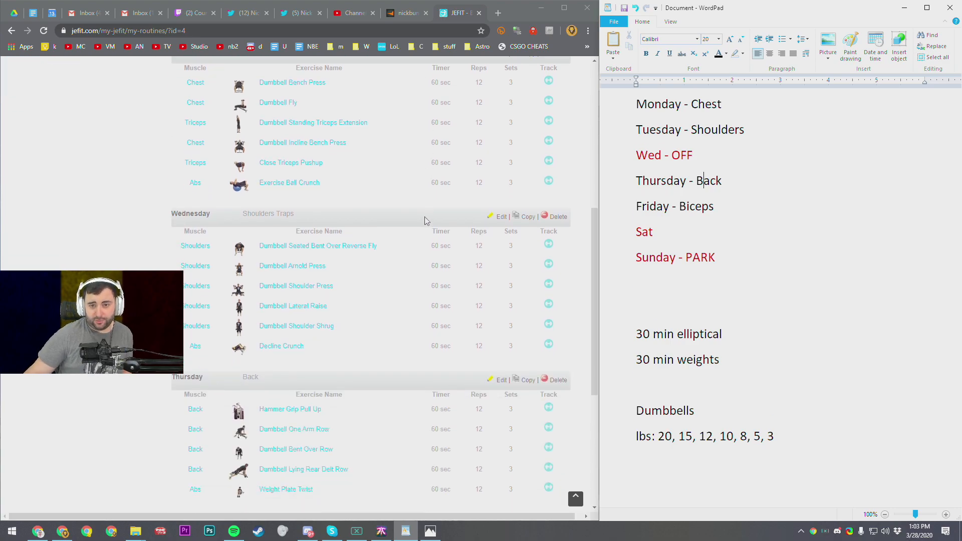
{"action": "scroll", "scroll_direction": "up", "scroll_amount": 3}
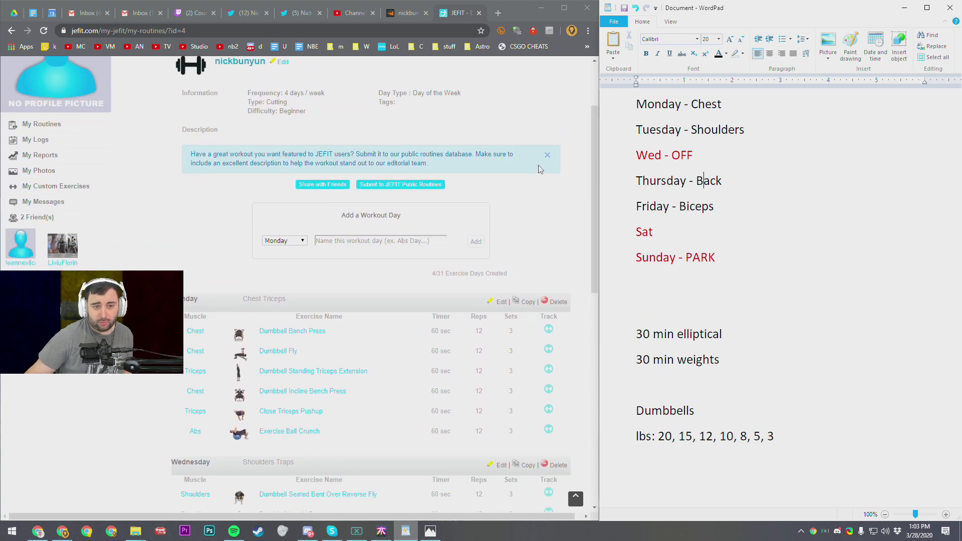
{"action": "scroll", "scroll_direction": "down", "scroll_amount": 3}
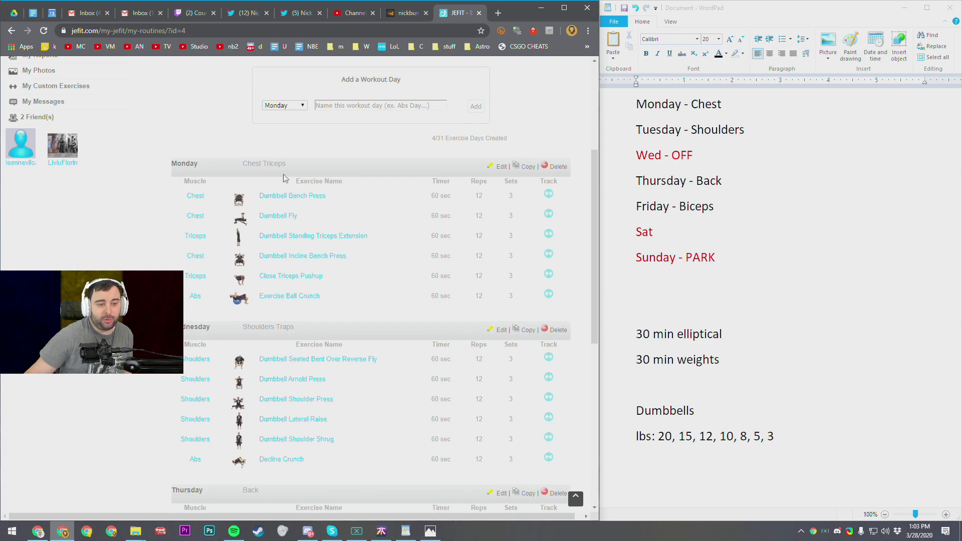
{"action": "scroll", "scroll_direction": "down", "scroll_amount": 3}
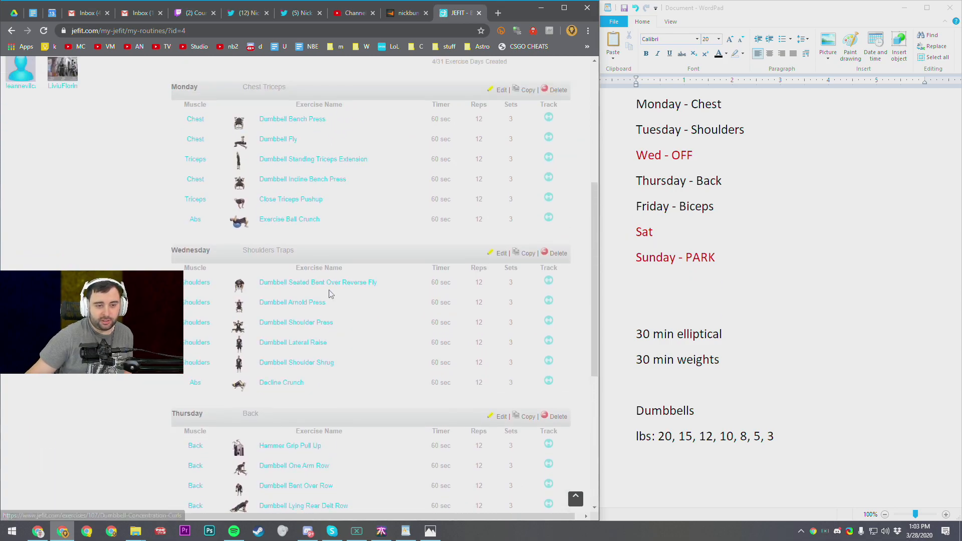
{"action": "scroll", "scroll_direction": "up", "scroll_amount": 3}
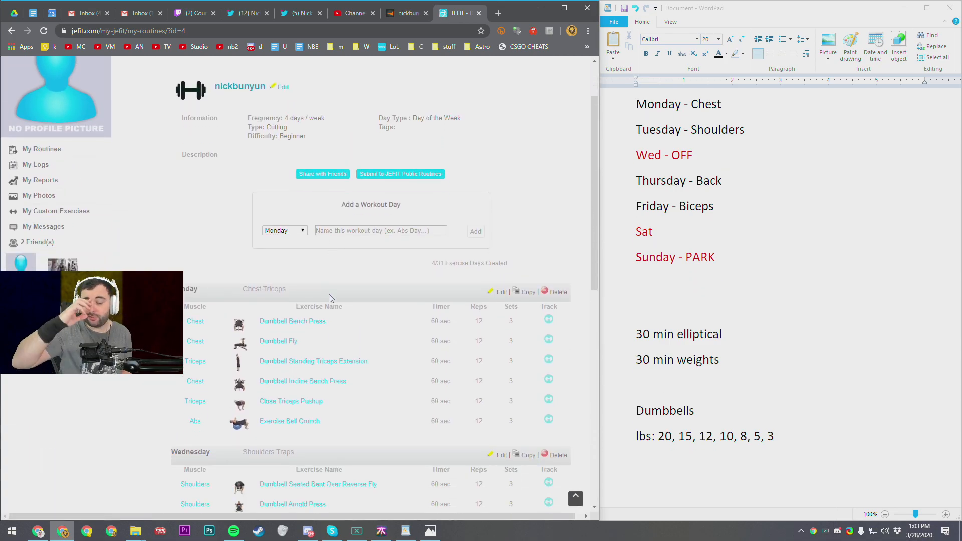
{"action": "mouse_move", "coordinate": [398, 219]}
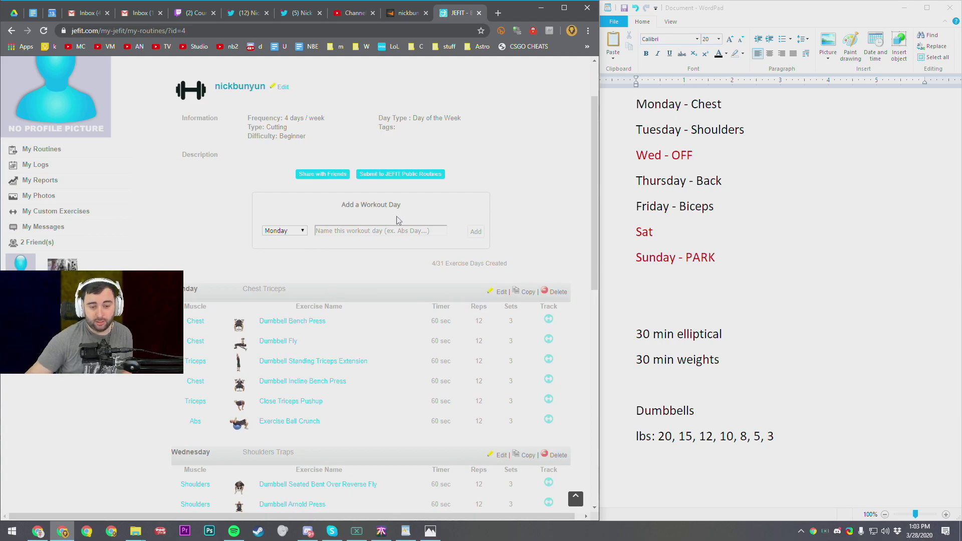
{"action": "scroll", "scroll_direction": "up", "scroll_amount": 3}
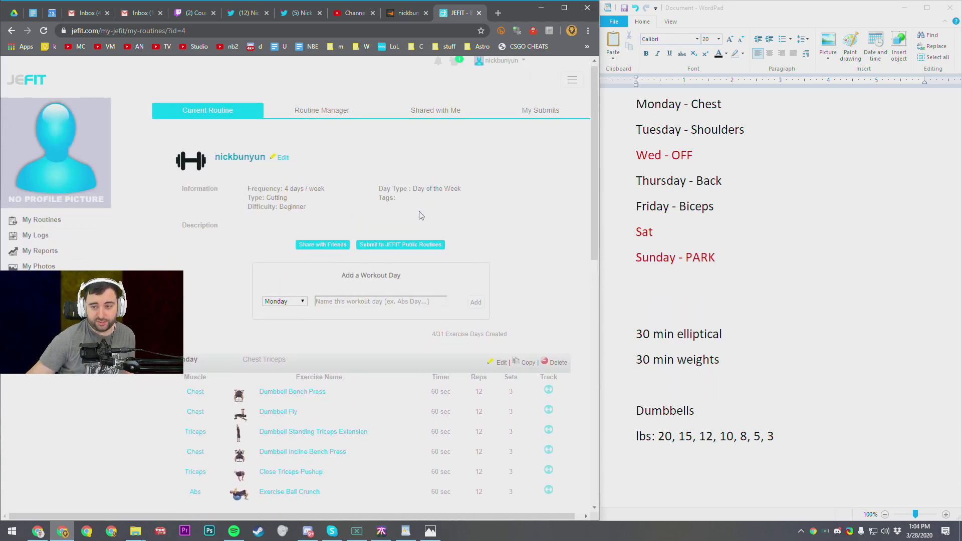
{"action": "scroll", "scroll_direction": "down", "scroll_amount": 3}
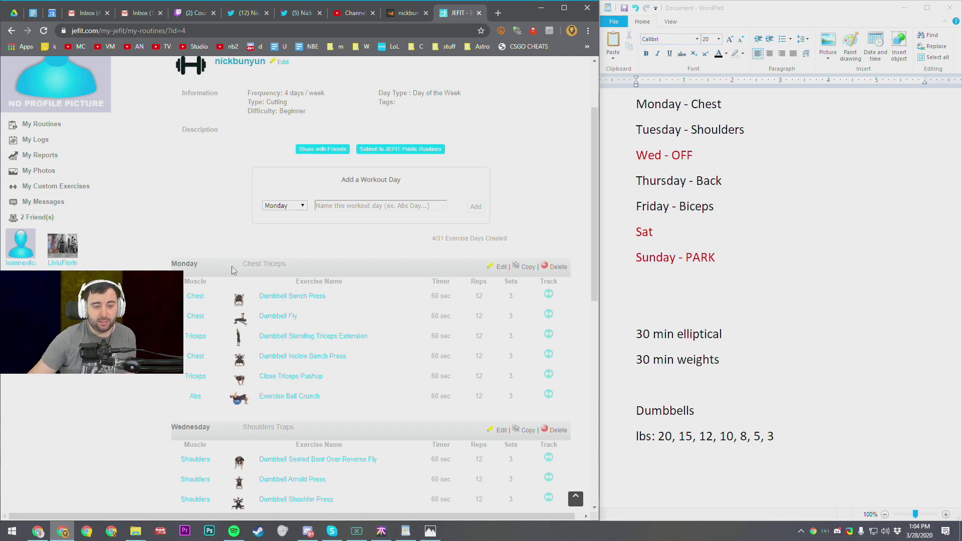
{"action": "scroll", "scroll_direction": "down", "scroll_amount": 3}
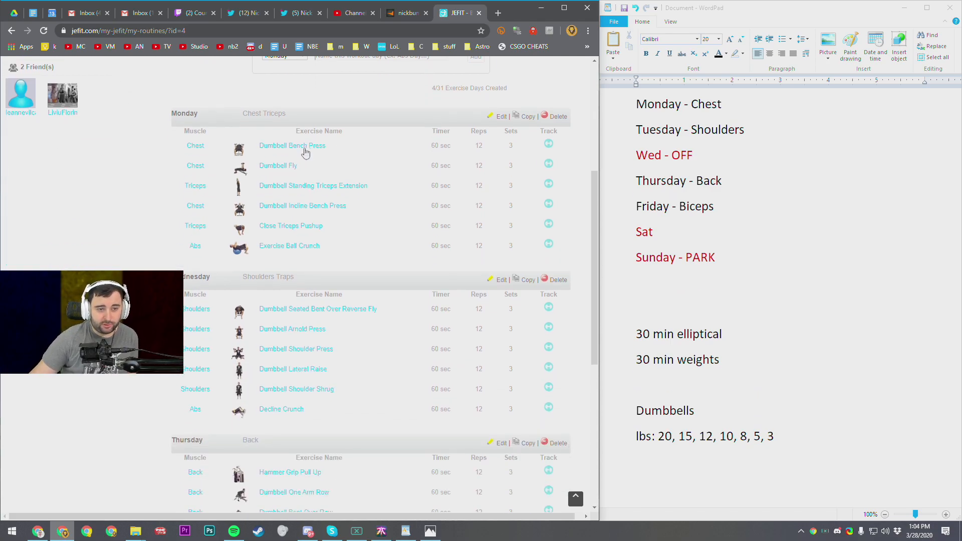
{"action": "left_click", "coordinate": [292, 145]}
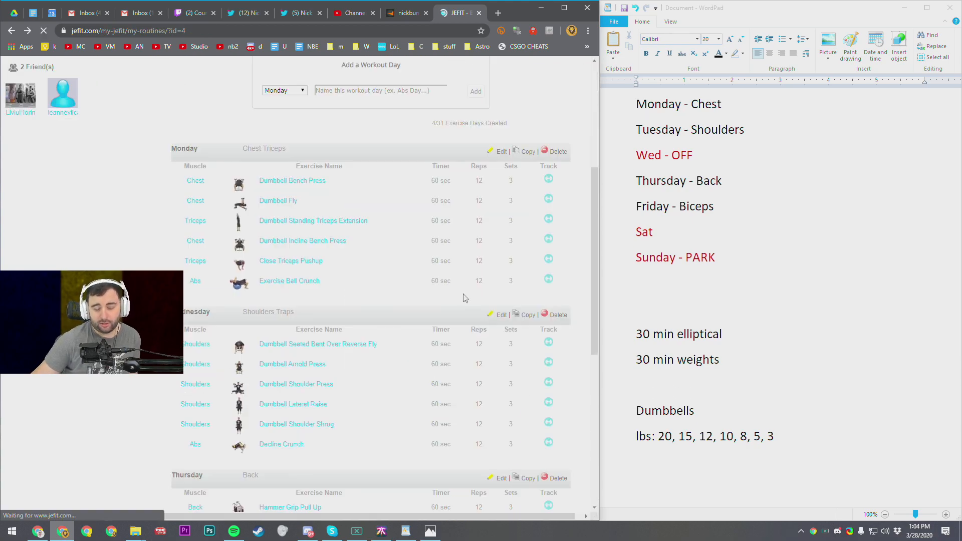
{"action": "mouse_move", "coordinate": [570, 237]}
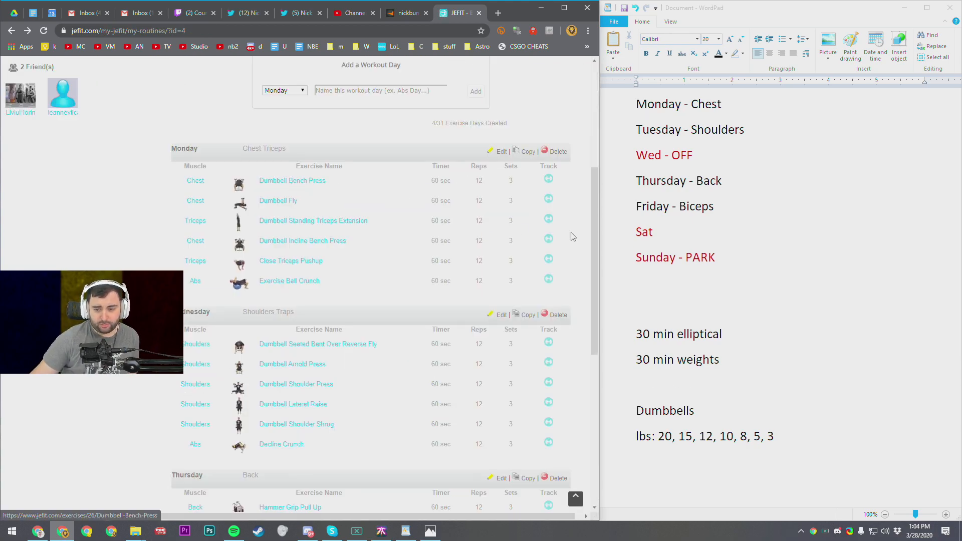
{"action": "mouse_move", "coordinate": [489, 187]}
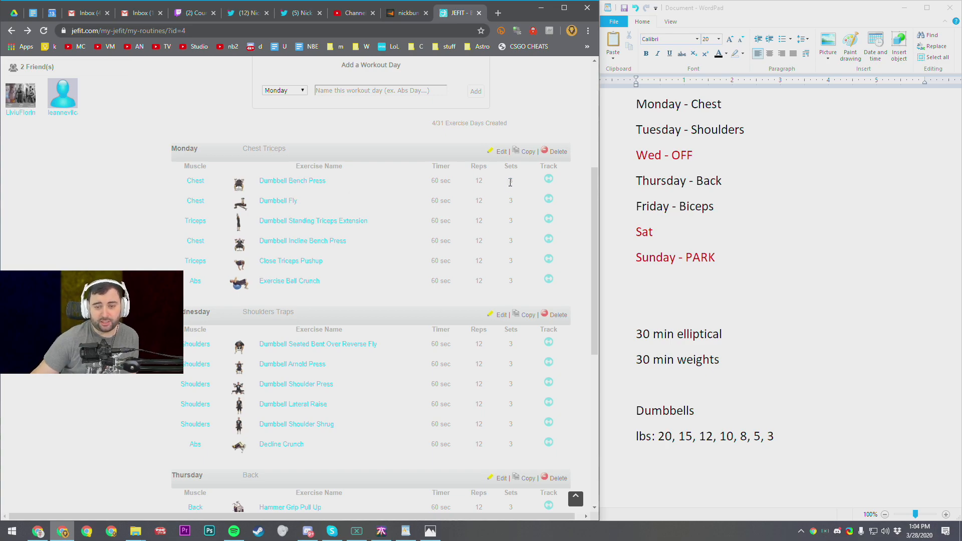
{"action": "mouse_move", "coordinate": [521, 196]}
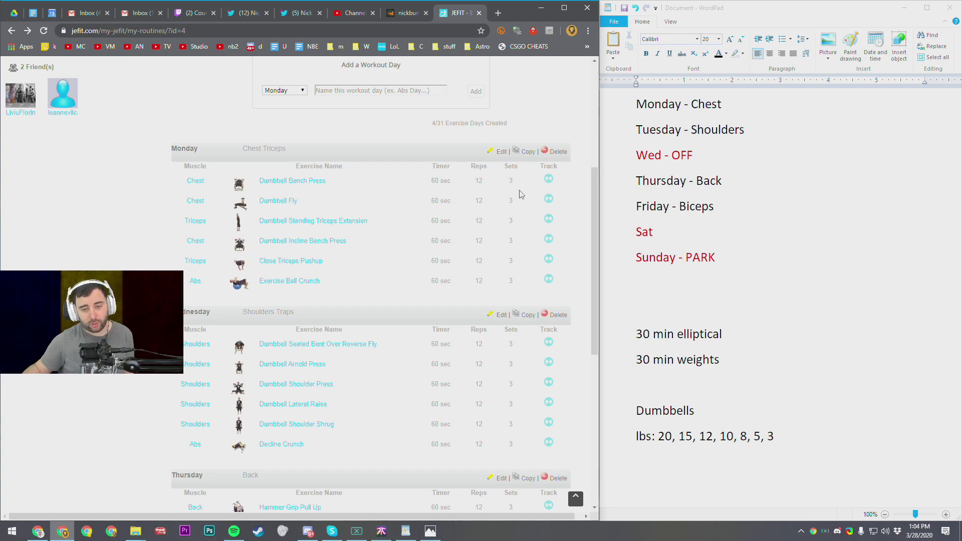
{"action": "mouse_move", "coordinate": [469, 202]}
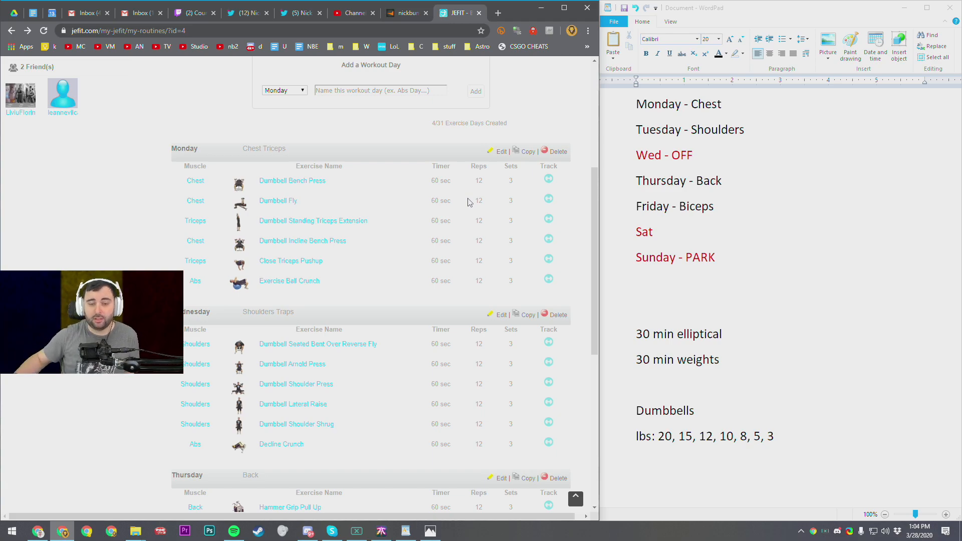
{"action": "mouse_move", "coordinate": [328, 190]}
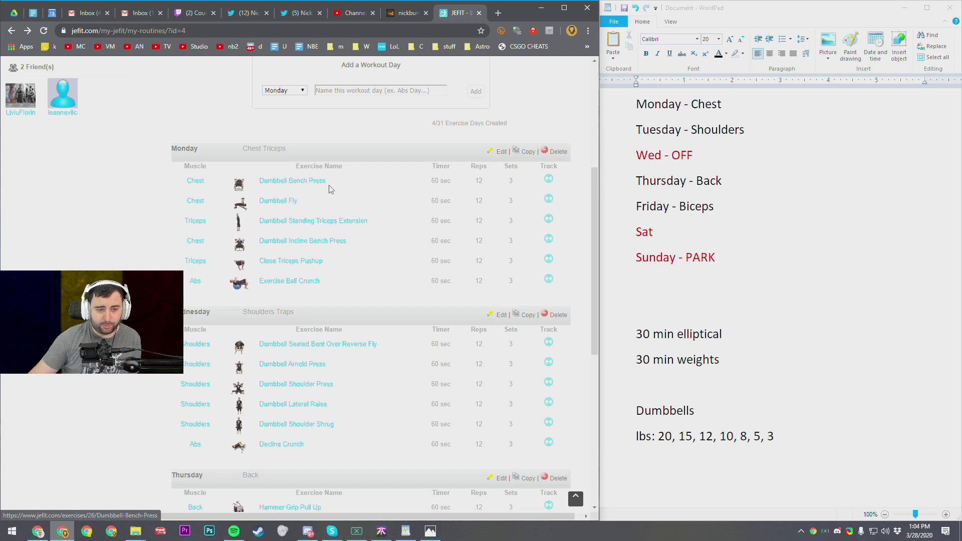
- View the Dumbbell Fly exercise page and return to the routine page
{"action": "left_click", "coordinate": [277, 200]}
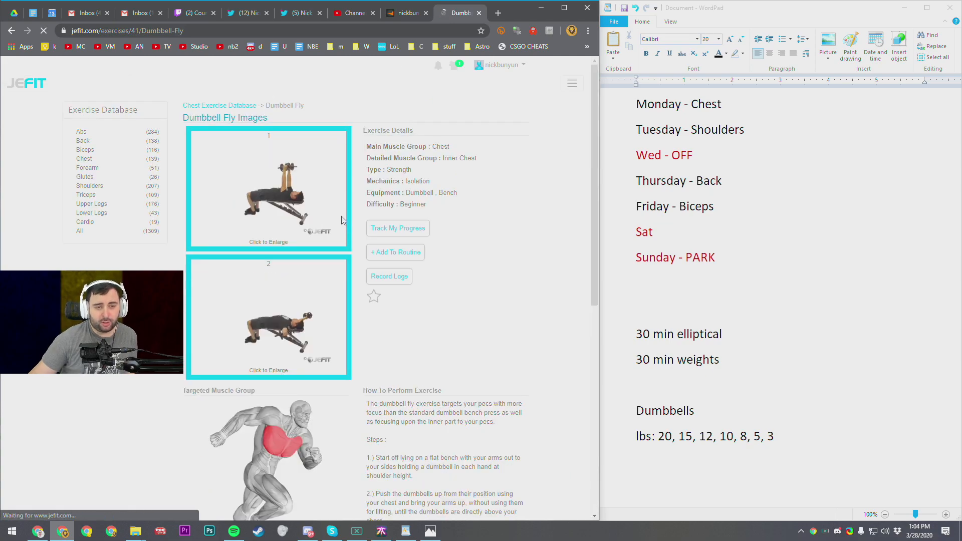
{"action": "scroll", "scroll_direction": "down", "scroll_amount": 3}
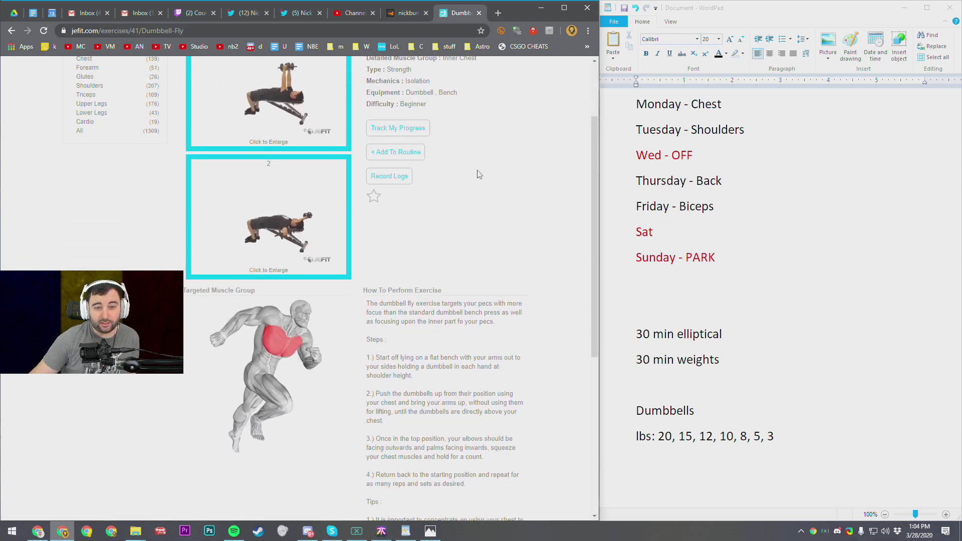
{"action": "scroll", "scroll_direction": "up", "scroll_amount": 3}
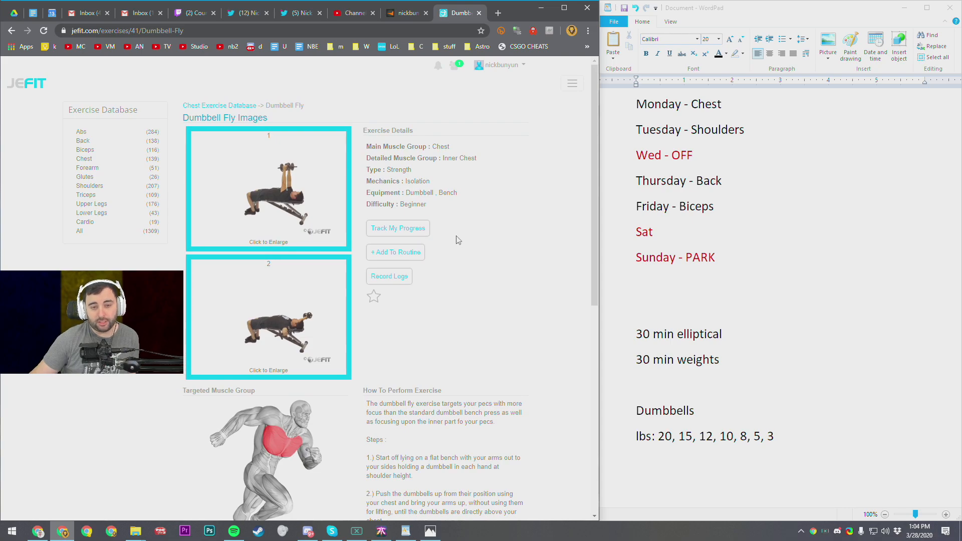
{"action": "left_click", "coordinate": [394, 253]}
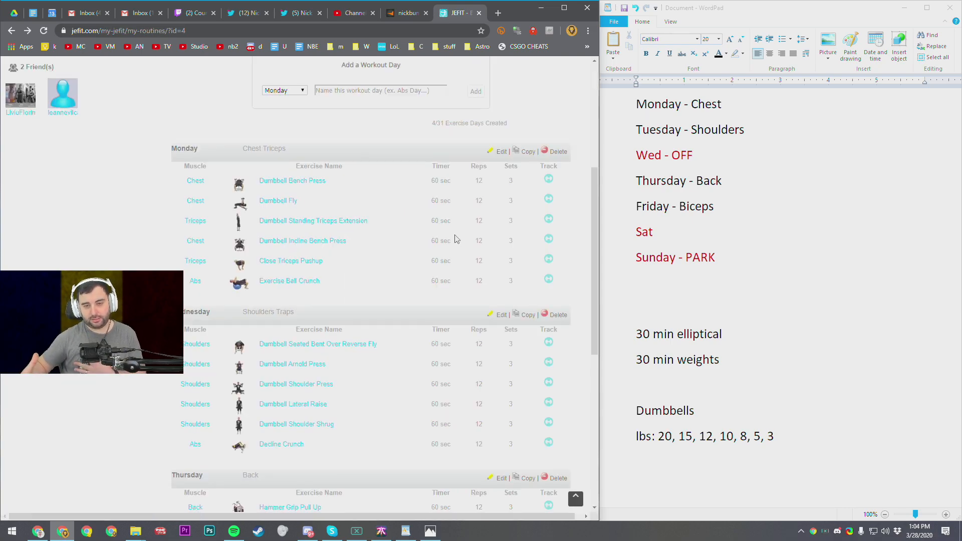
- View the Dumbbell Standing Triceps Extension exercise page from Monday's list
{"action": "scroll", "scroll_direction": "down", "scroll_amount": 3}
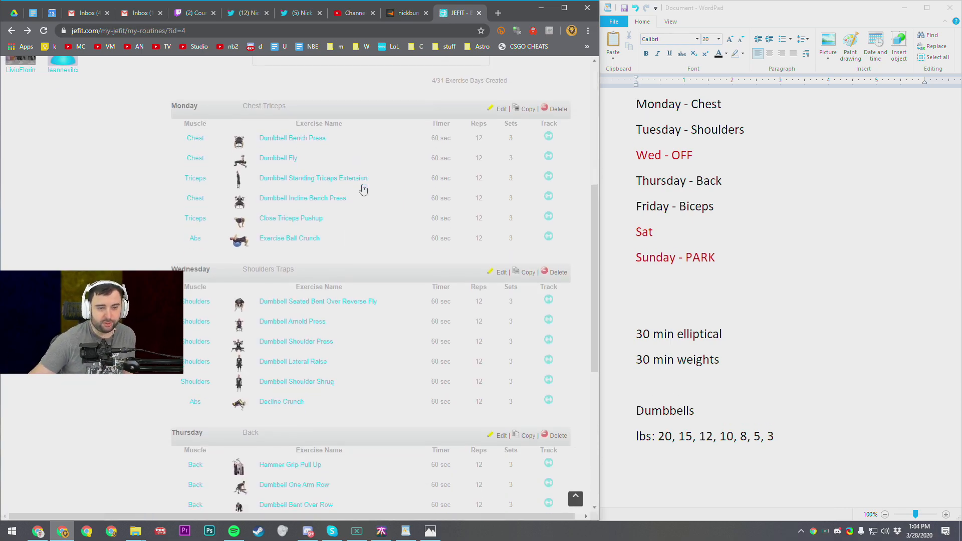
{"action": "left_click", "coordinate": [313, 179]}
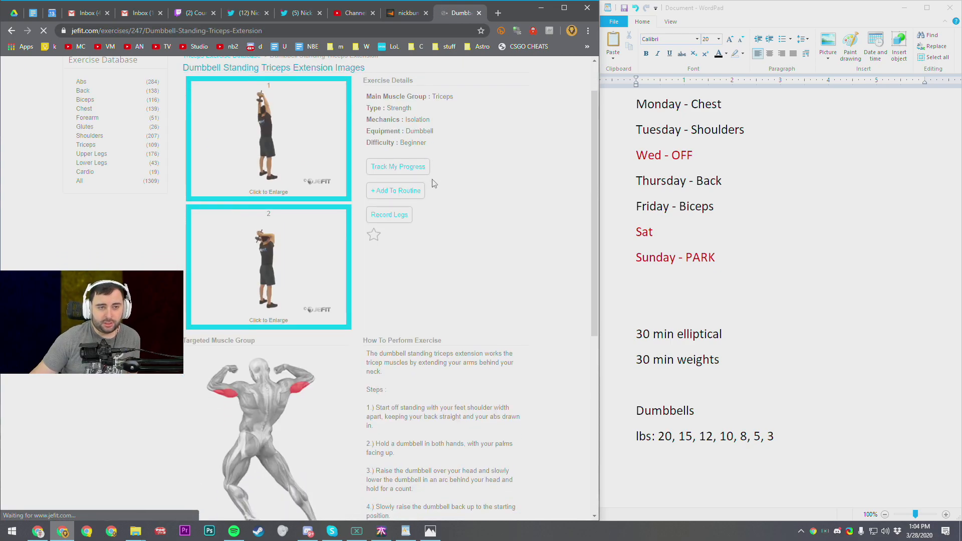
{"action": "scroll", "scroll_direction": "down", "scroll_amount": 3}
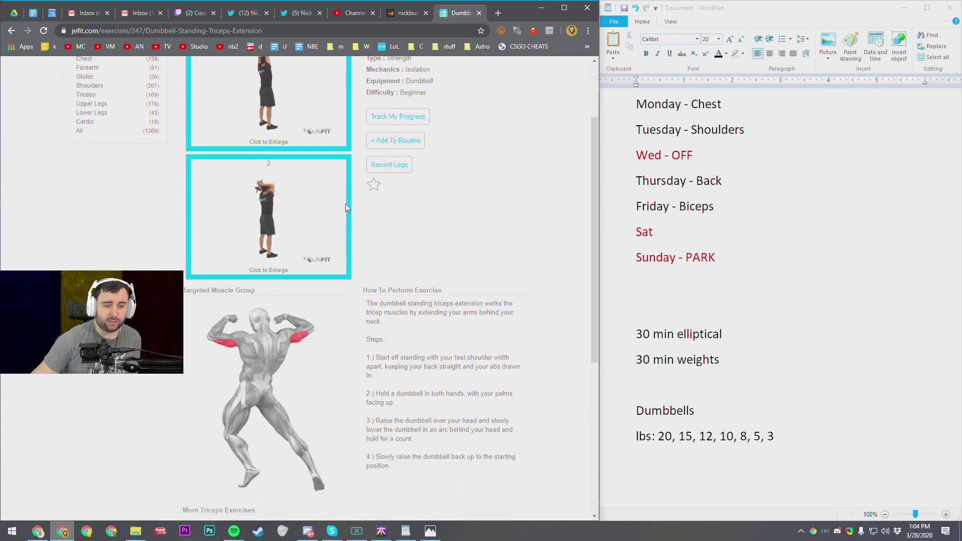
{"action": "mouse_move", "coordinate": [346, 189]}
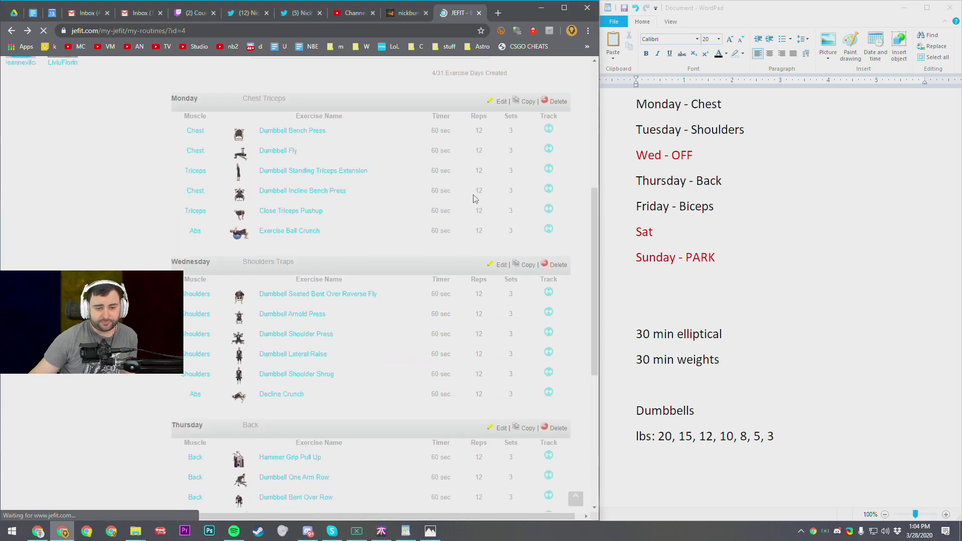
{"action": "mouse_move", "coordinate": [302, 191]}
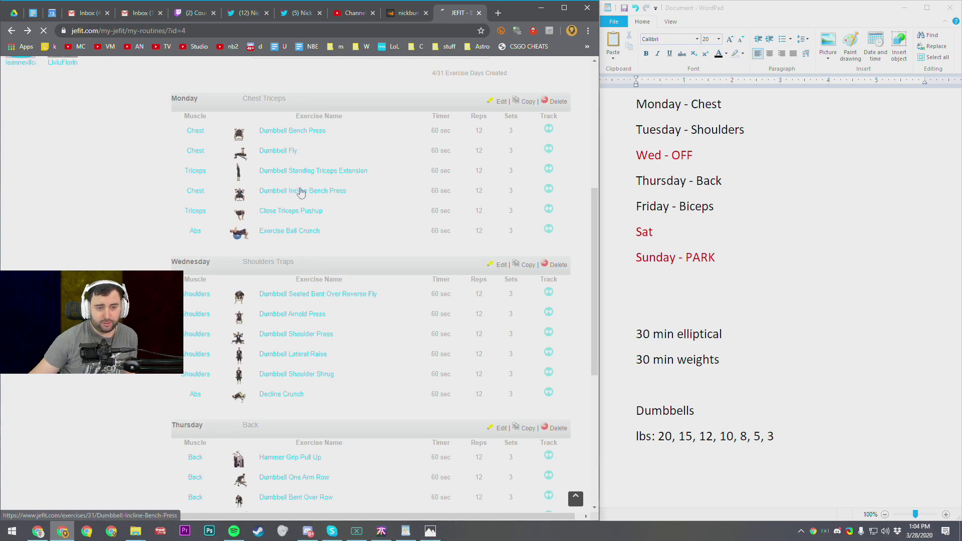
{"action": "left_click", "coordinate": [301, 190]}
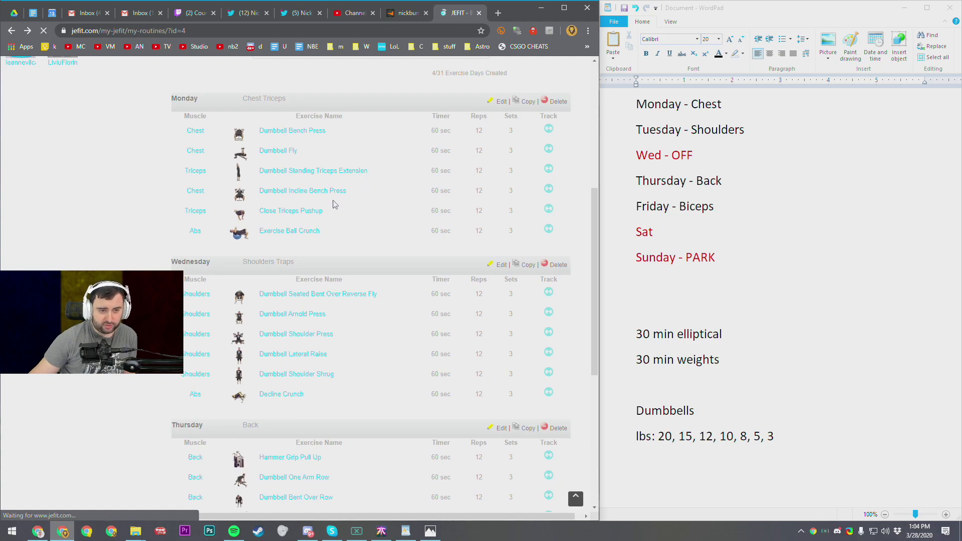
{"action": "left_click", "coordinate": [291, 211]}
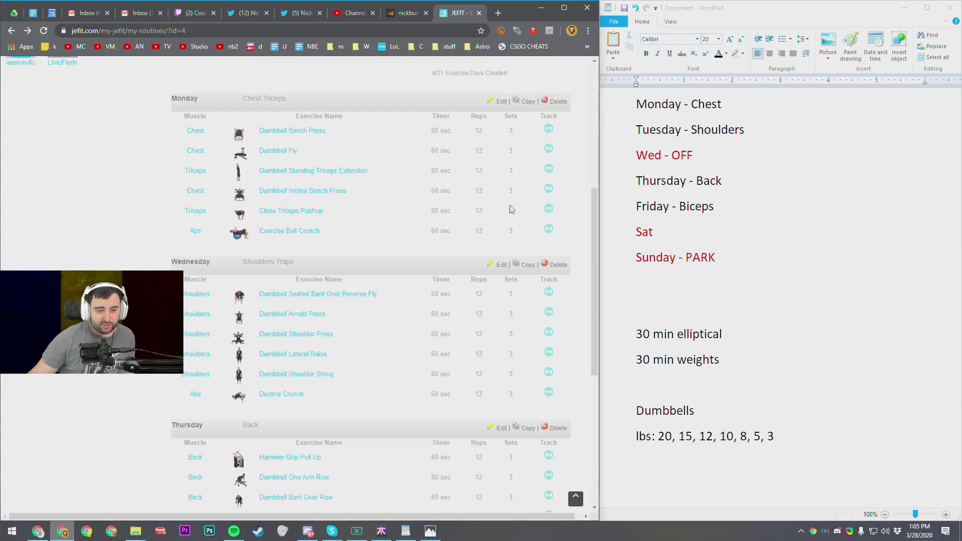
{"action": "left_click", "coordinate": [289, 230]}
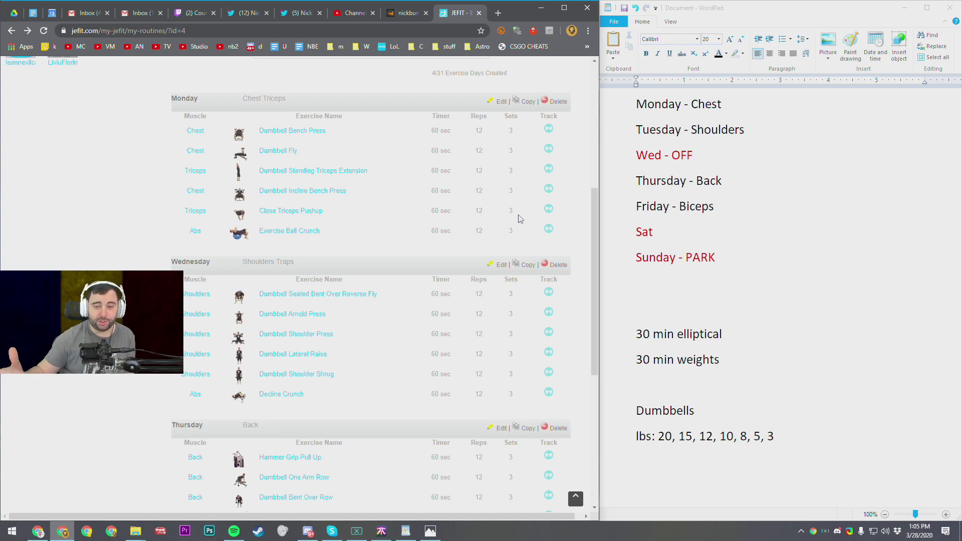
{"action": "mouse_move", "coordinate": [693, 115]}
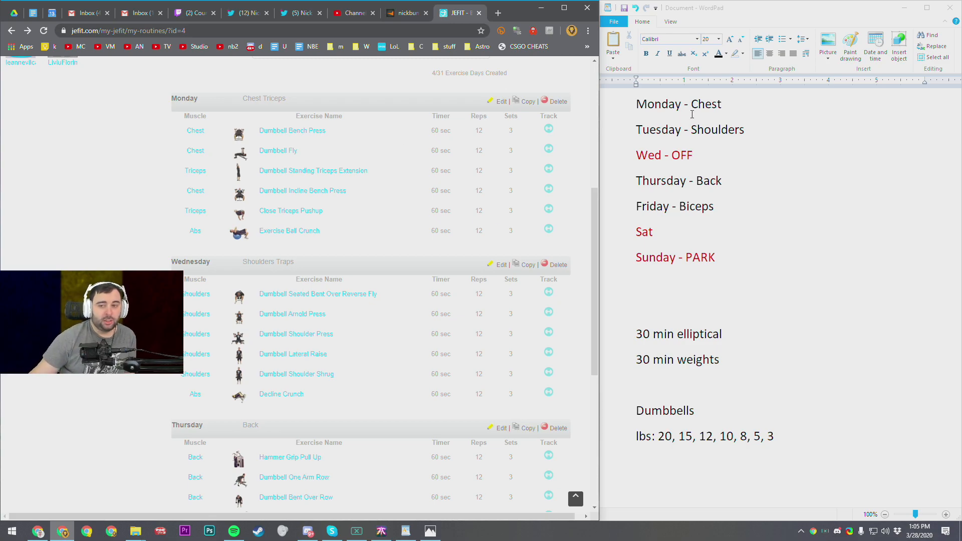
{"action": "scroll", "scroll_direction": "down", "scroll_amount": 3}
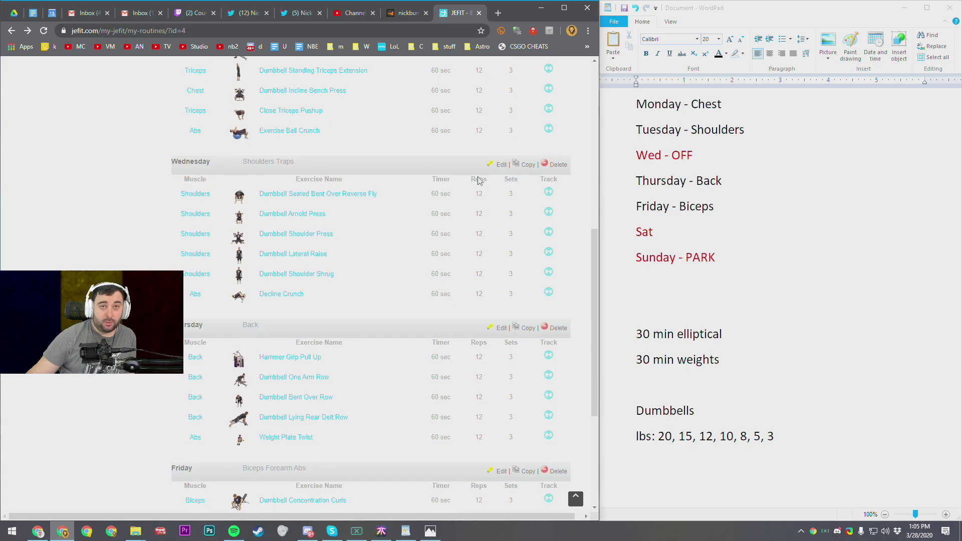
{"action": "scroll", "scroll_direction": "up", "scroll_amount": 3}
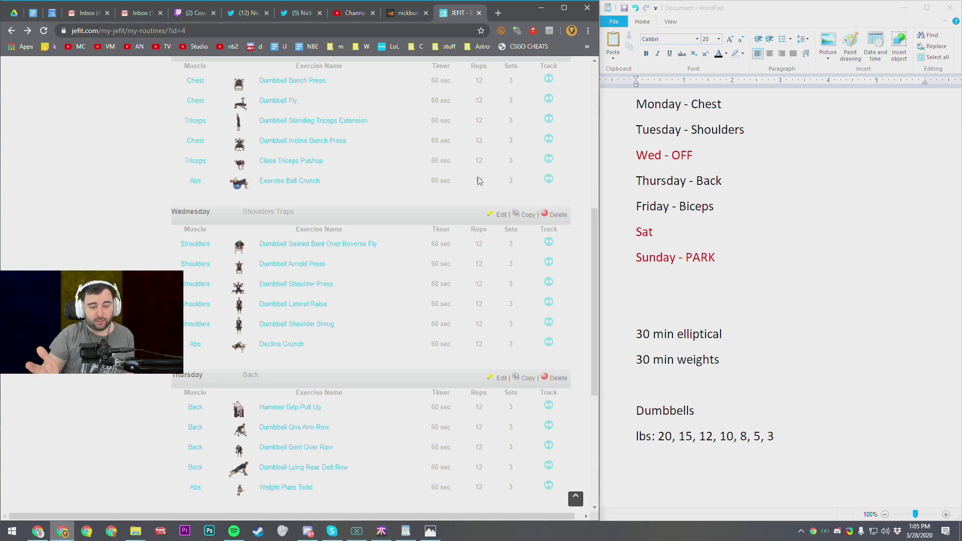
{"action": "scroll", "scroll_direction": "up", "scroll_amount": 3}
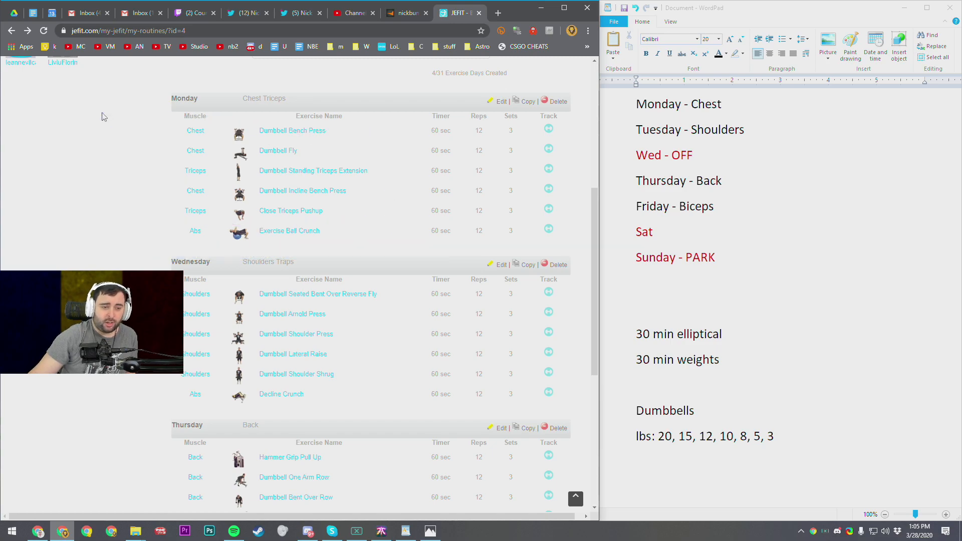
{"action": "scroll", "scroll_direction": "down", "scroll_amount": 3}
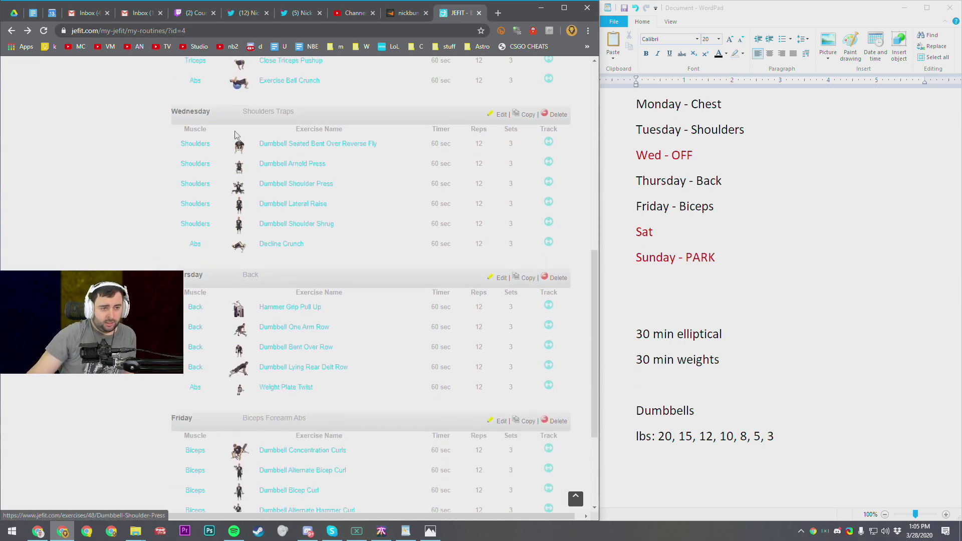
{"action": "mouse_move", "coordinate": [106, 159]}
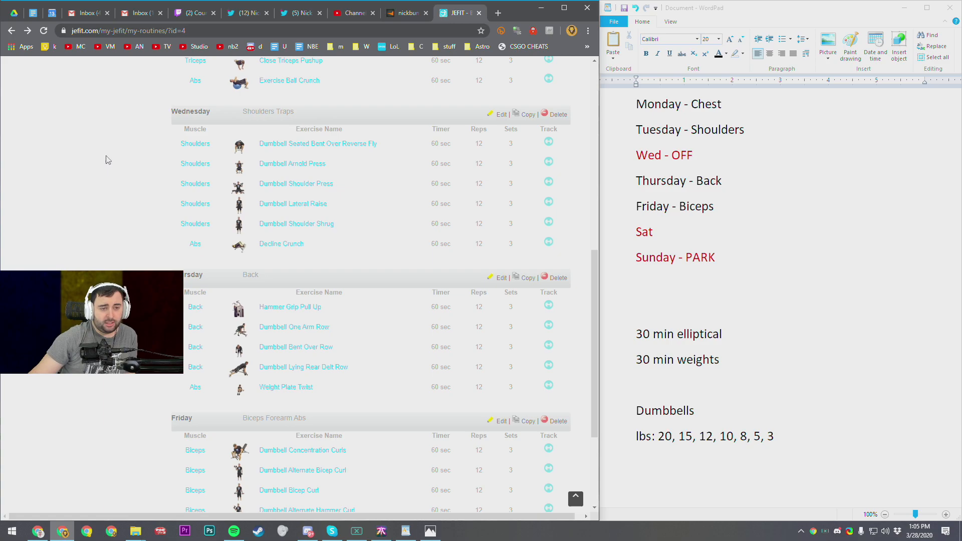
- View the Wednesday Dumbbell Arnold Press and Dumbbell Shoulder Press exercise pages
{"action": "left_click", "coordinate": [318, 143]}
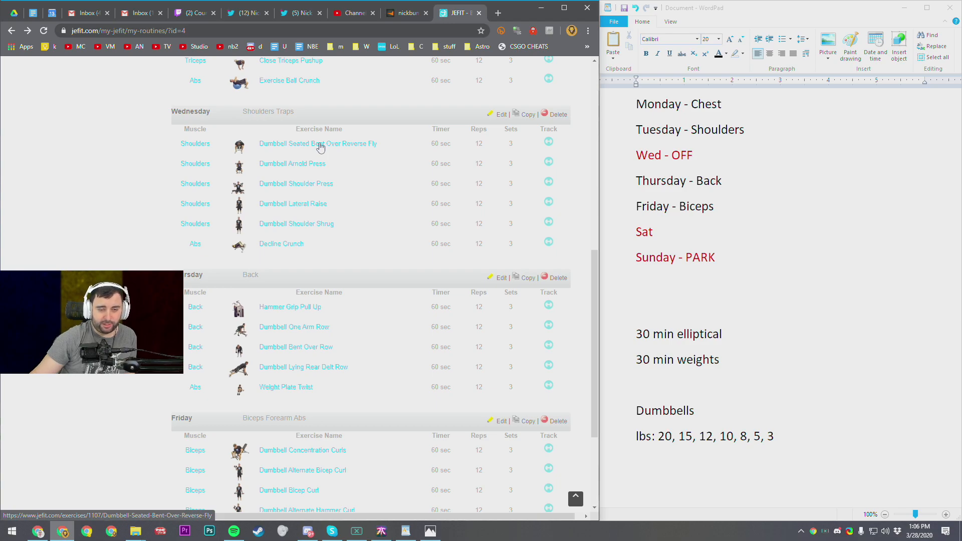
{"action": "mouse_move", "coordinate": [261, 165]}
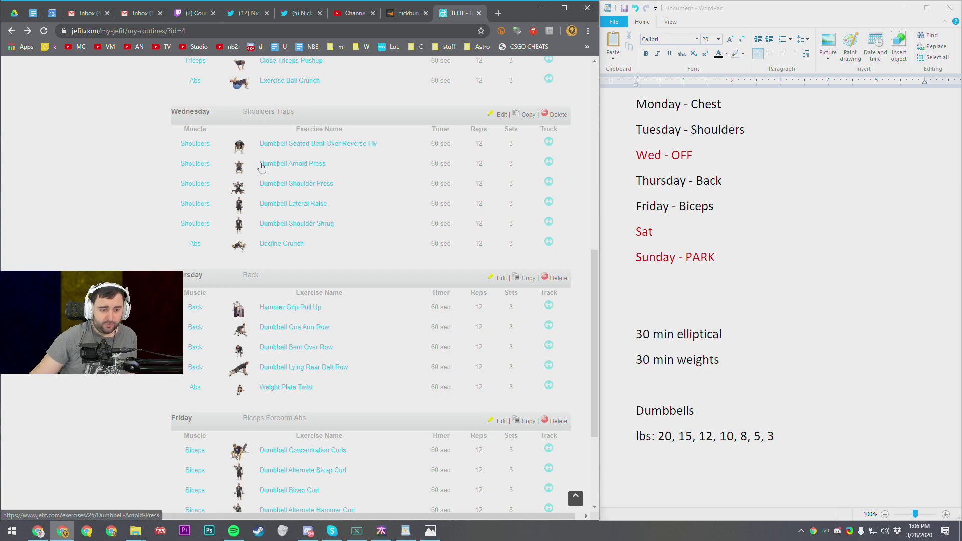
{"action": "left_click", "coordinate": [292, 163]}
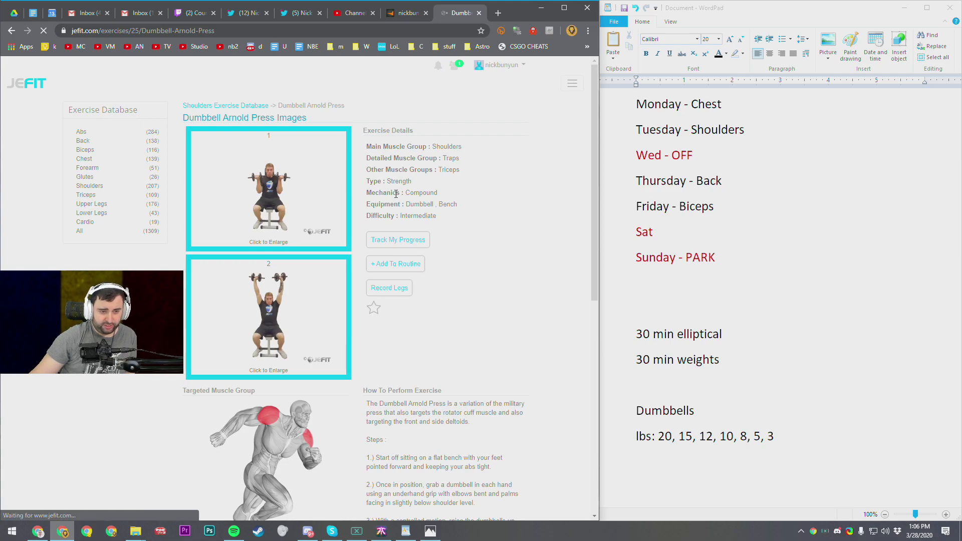
{"action": "scroll", "scroll_direction": "down", "scroll_amount": 3}
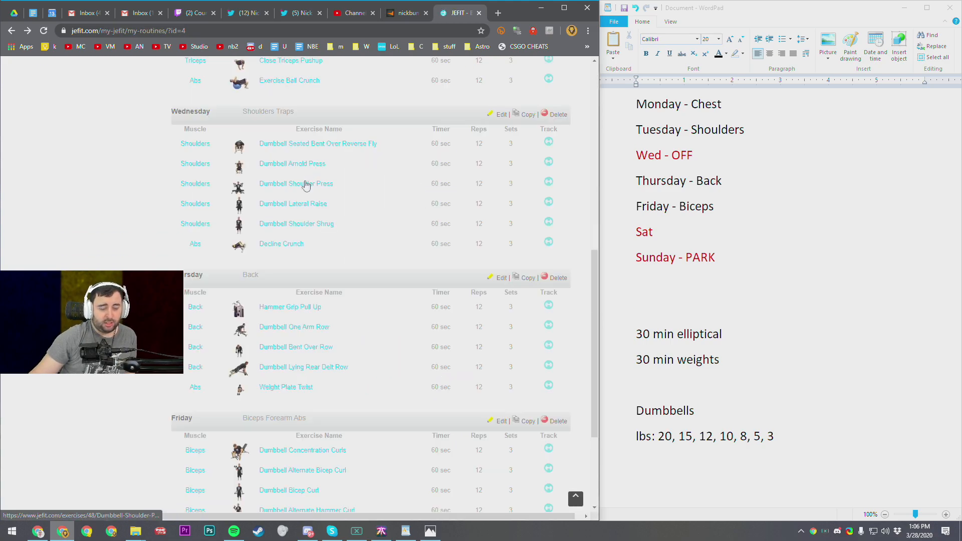
{"action": "left_click", "coordinate": [296, 184]}
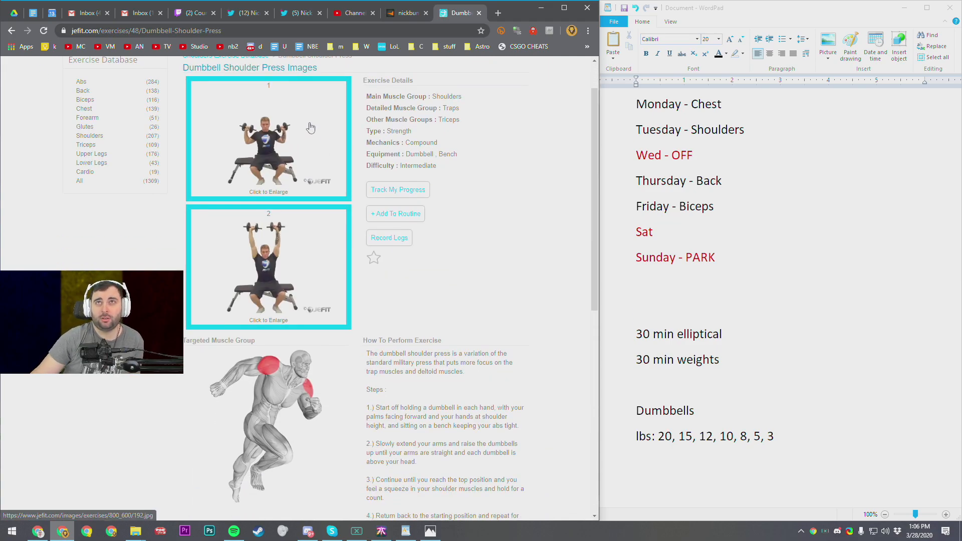
{"action": "mouse_move", "coordinate": [434, 99]}
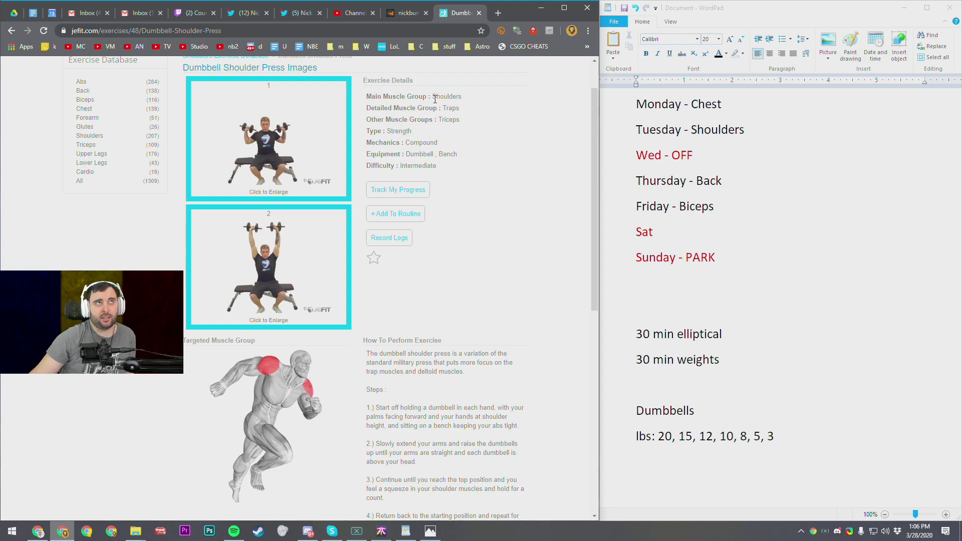
{"action": "mouse_move", "coordinate": [373, 151]}
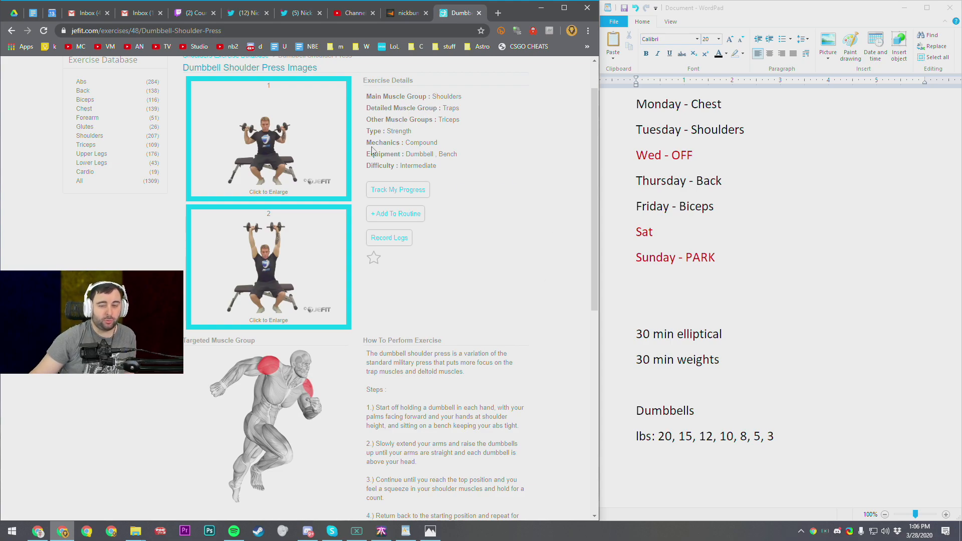
{"action": "mouse_move", "coordinate": [280, 141]}
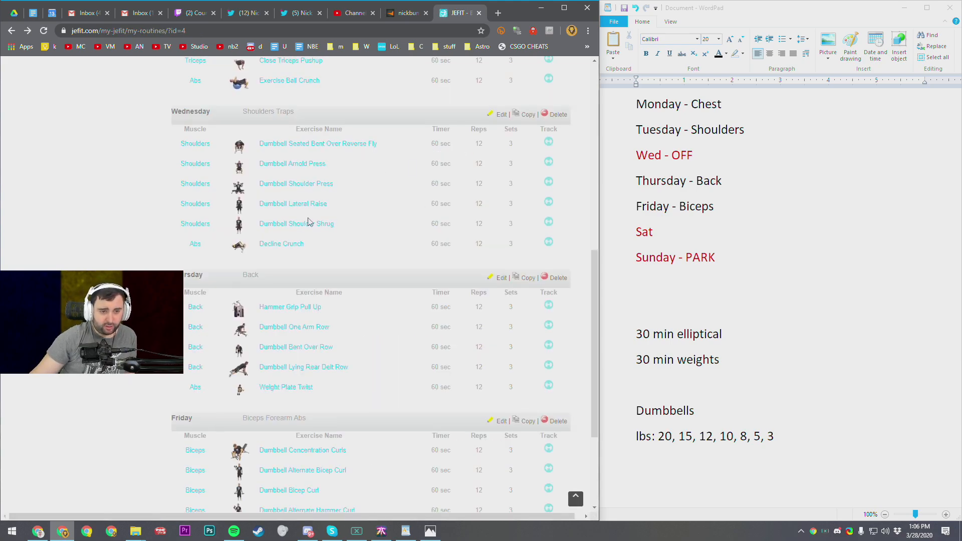
- View the Dumbbell Lateral Raise page, then the Decline Crunch exercise page
{"action": "left_click", "coordinate": [293, 203]}
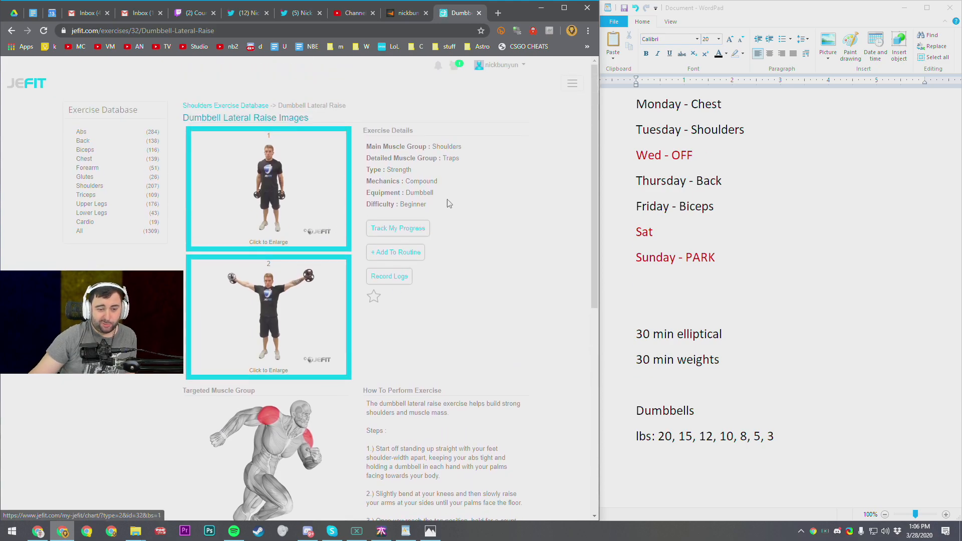
{"action": "mouse_move", "coordinate": [489, 182]}
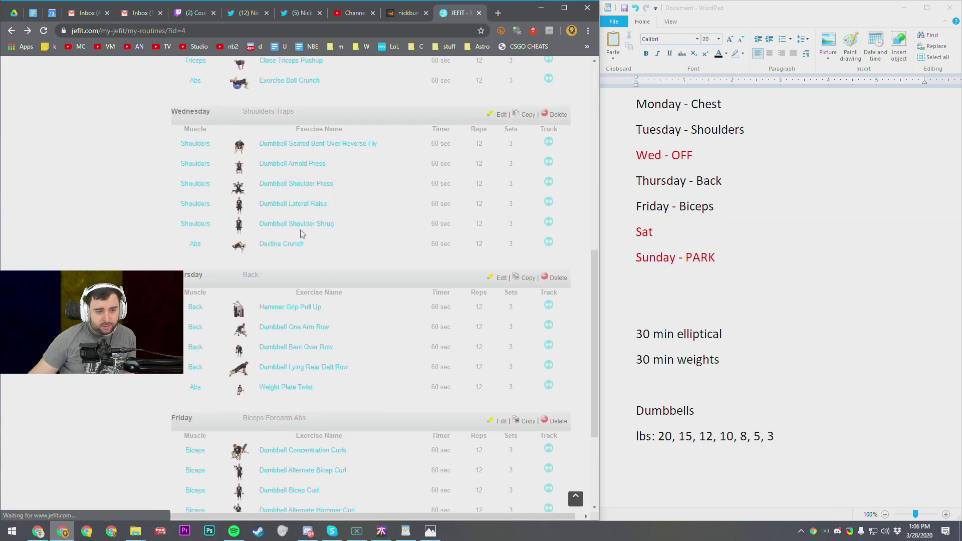
{"action": "left_click", "coordinate": [296, 223]}
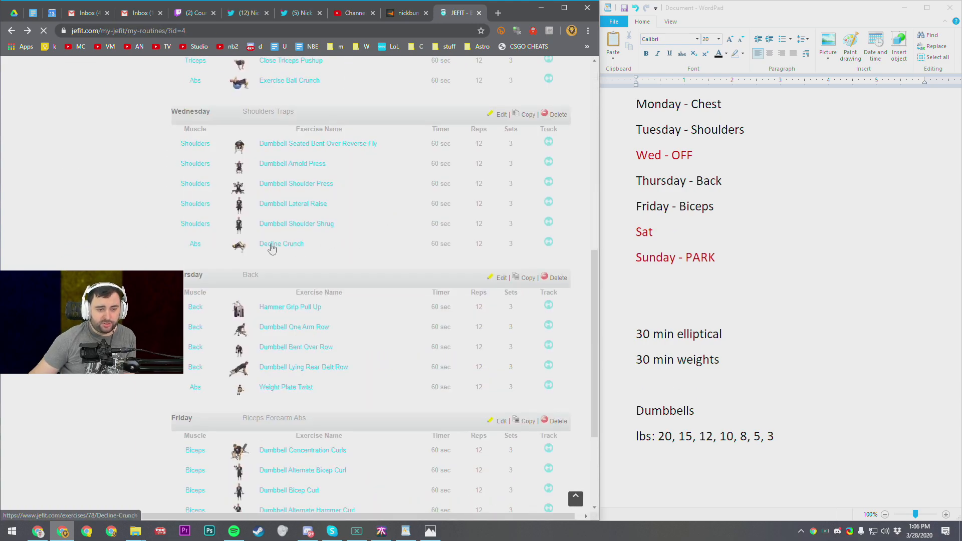
{"action": "left_click", "coordinate": [281, 243]}
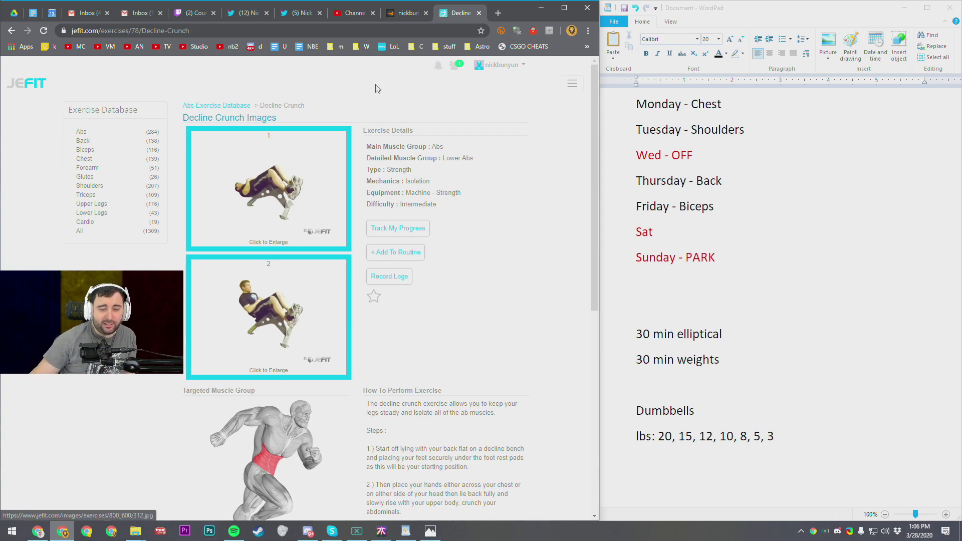
- Check the dumbbells in the home gym photo, then close Photos to return to JEFIT
{"action": "left_click", "coordinate": [430, 532]}
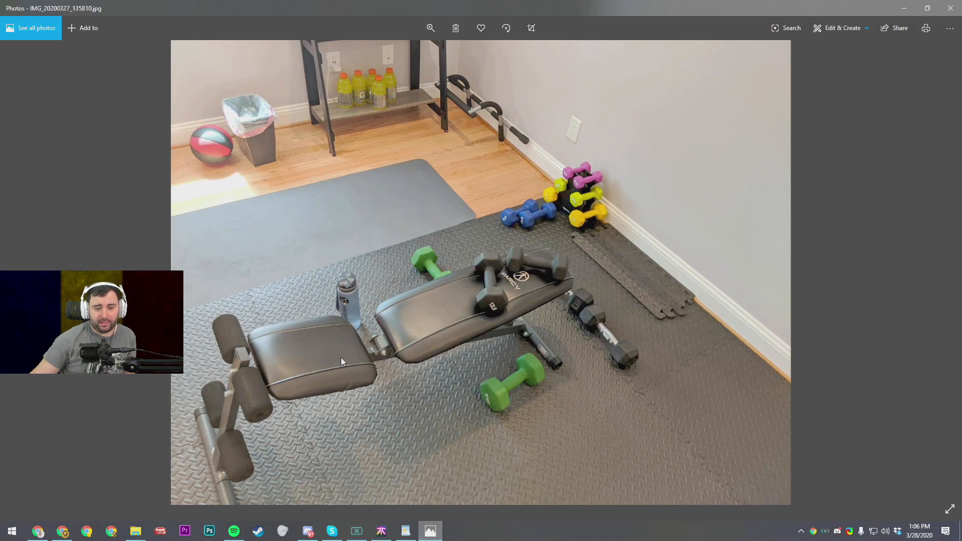
{"action": "mouse_move", "coordinate": [512, 332]}
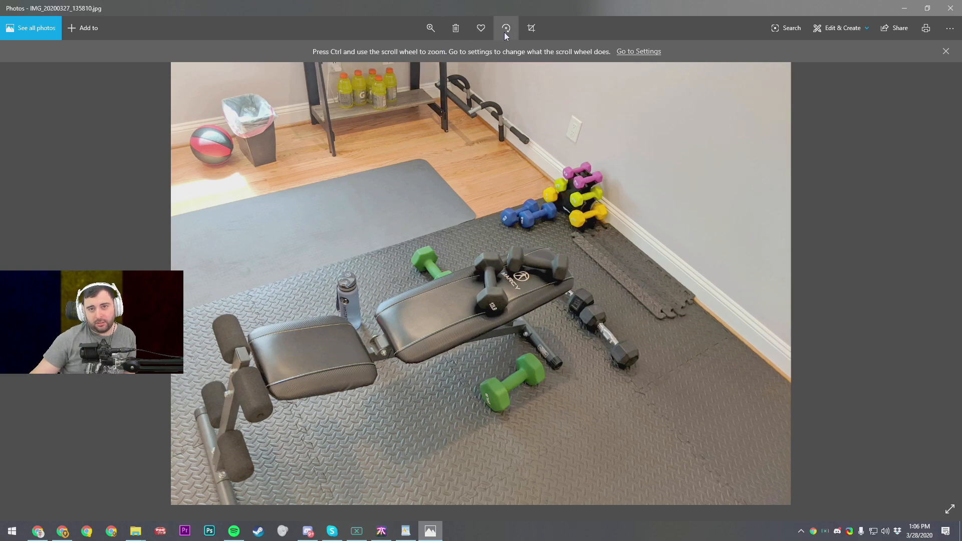
{"action": "mouse_move", "coordinate": [431, 28]}
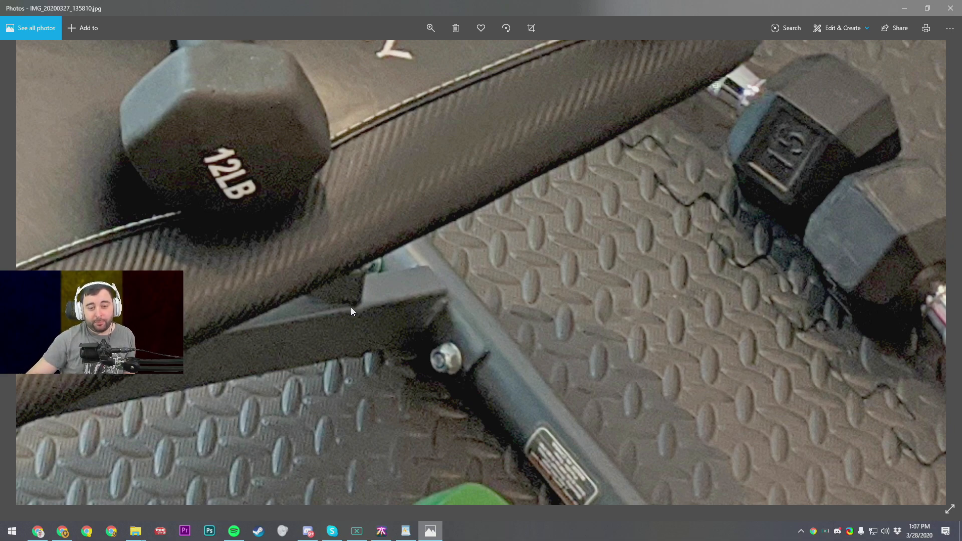
{"action": "left_click", "coordinate": [430, 28]}
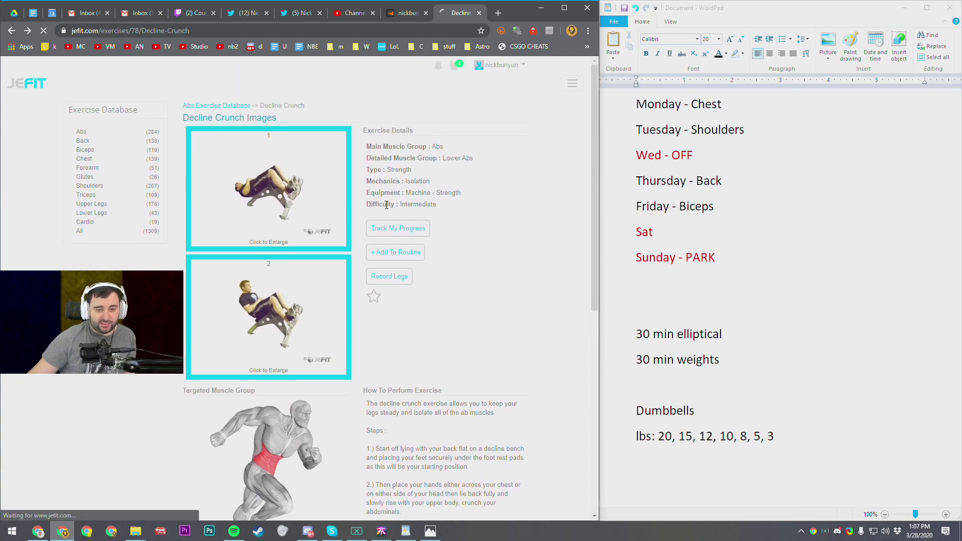
- Return to the routine page and scroll to the Thursday Back and Friday exercise lists
{"action": "left_click", "coordinate": [395, 251]}
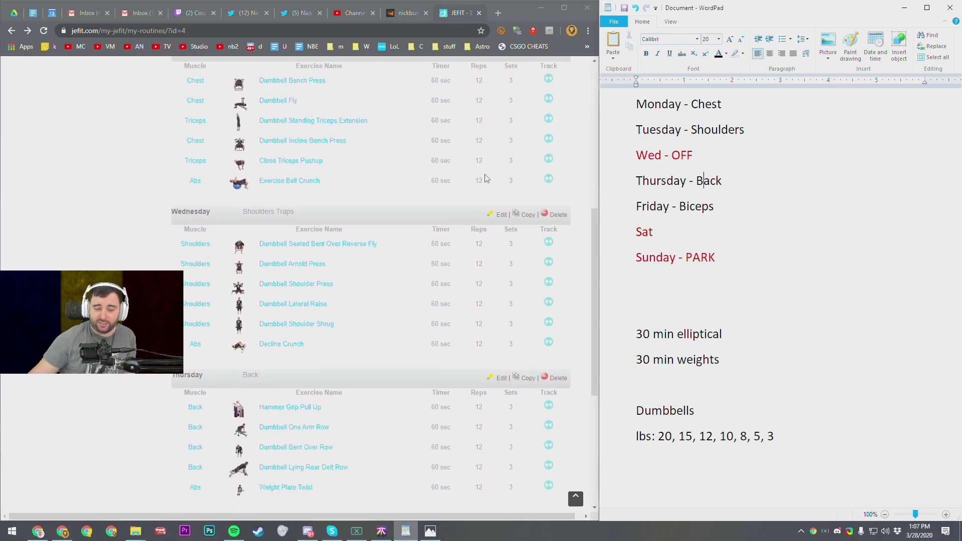
{"action": "scroll", "scroll_direction": "down", "scroll_amount": 3}
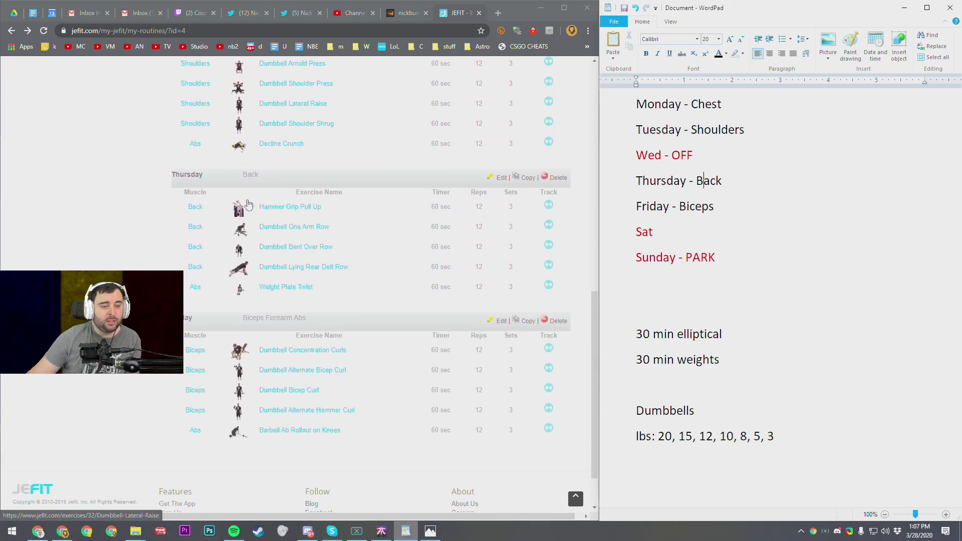
{"action": "scroll", "scroll_direction": "down", "scroll_amount": 3}
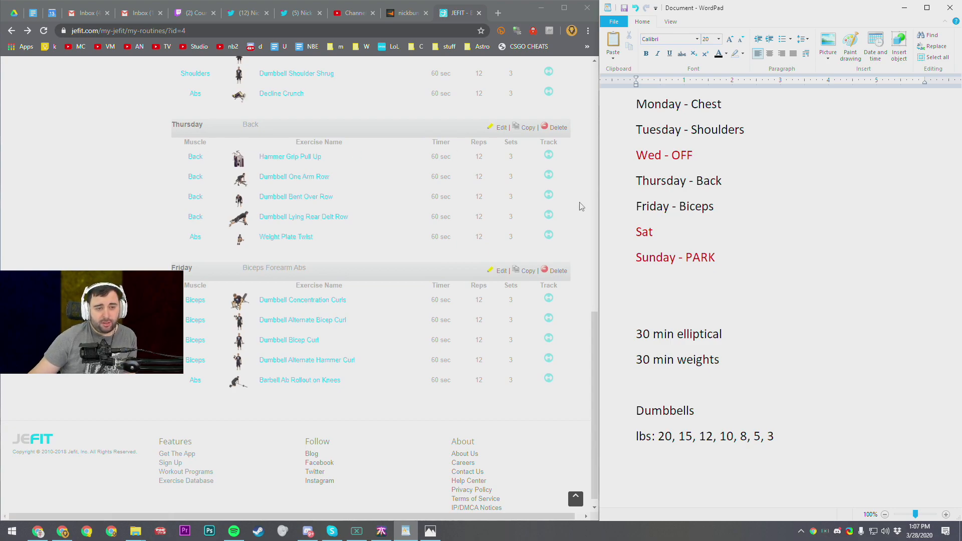
{"action": "mouse_move", "coordinate": [314, 156]}
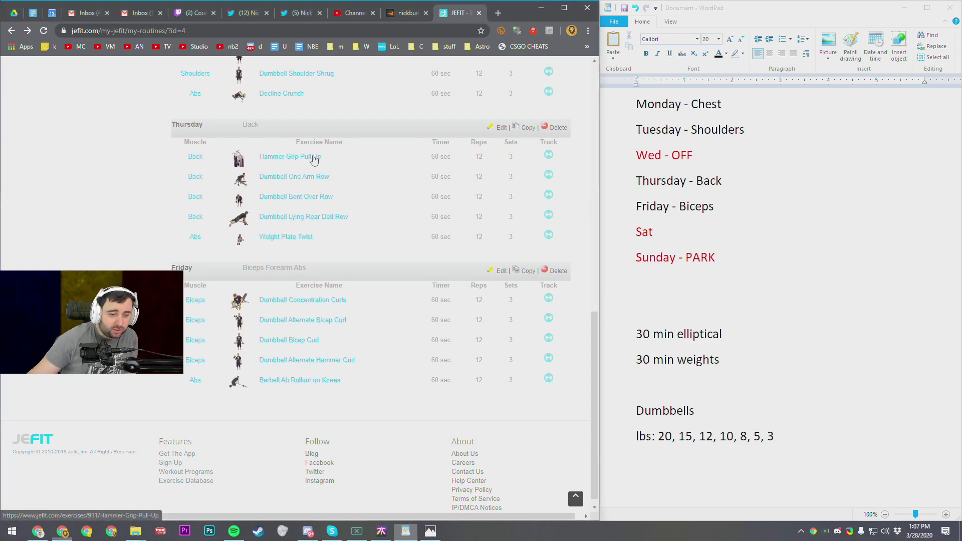
{"action": "left_click", "coordinate": [286, 156]}
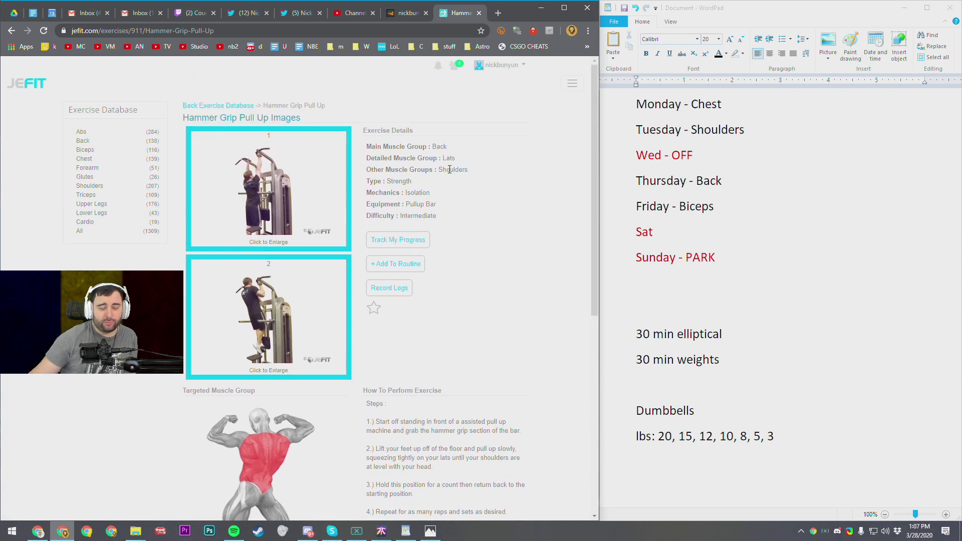
{"action": "mouse_move", "coordinate": [423, 183]}
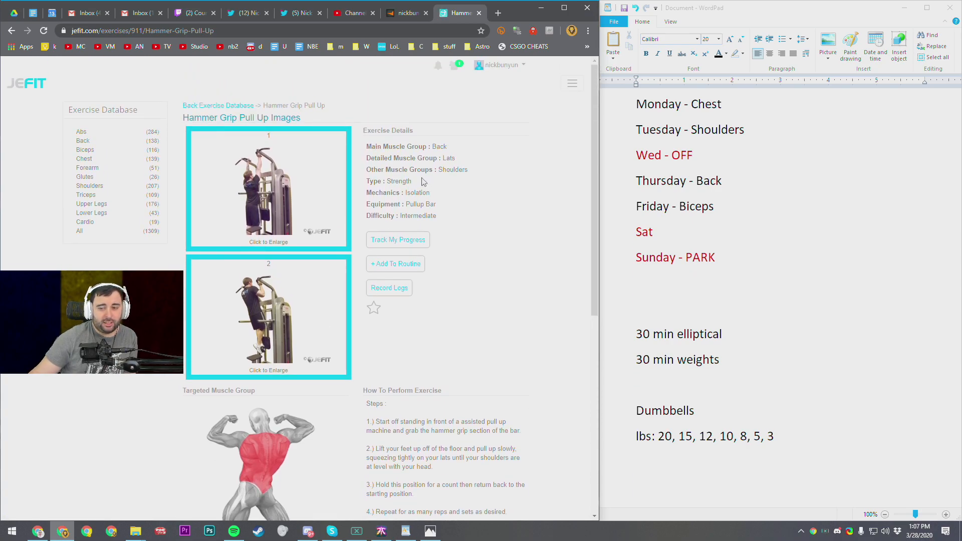
{"action": "mouse_move", "coordinate": [253, 176]}
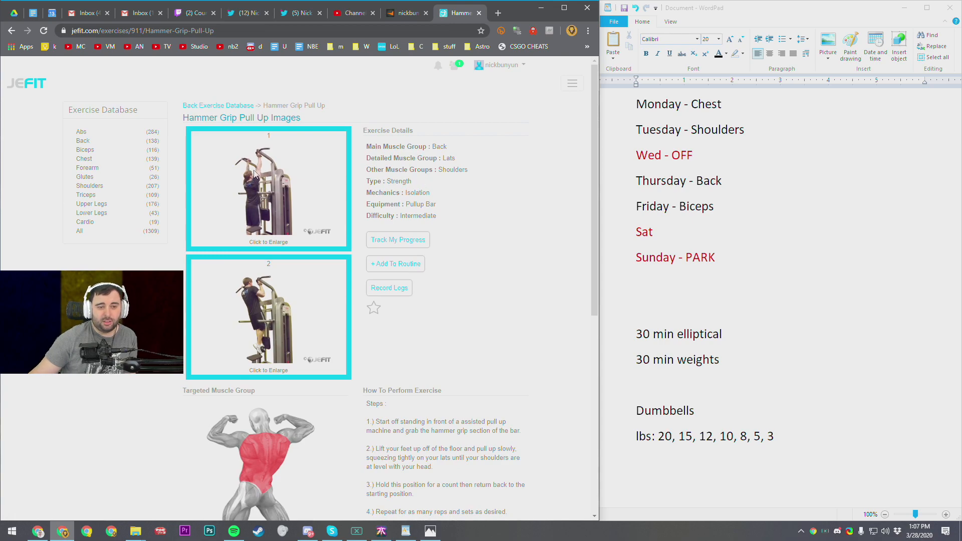
{"action": "left_click", "coordinate": [395, 263]}
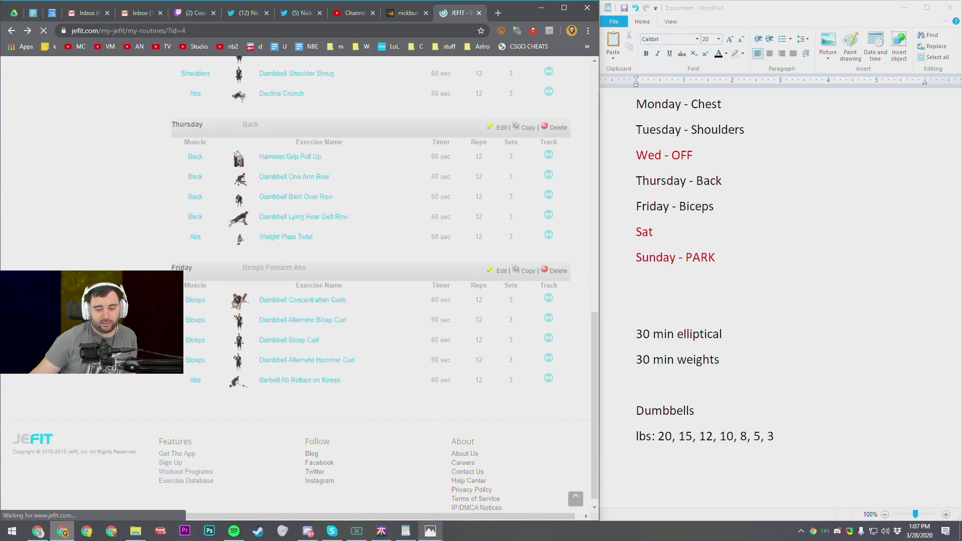
{"action": "left_click", "coordinate": [430, 532]}
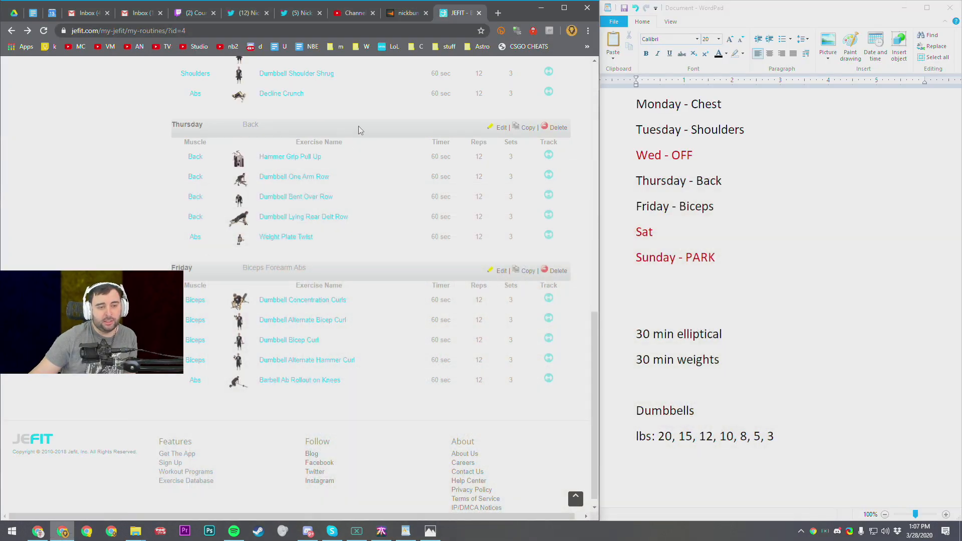
{"action": "mouse_move", "coordinate": [289, 157]}
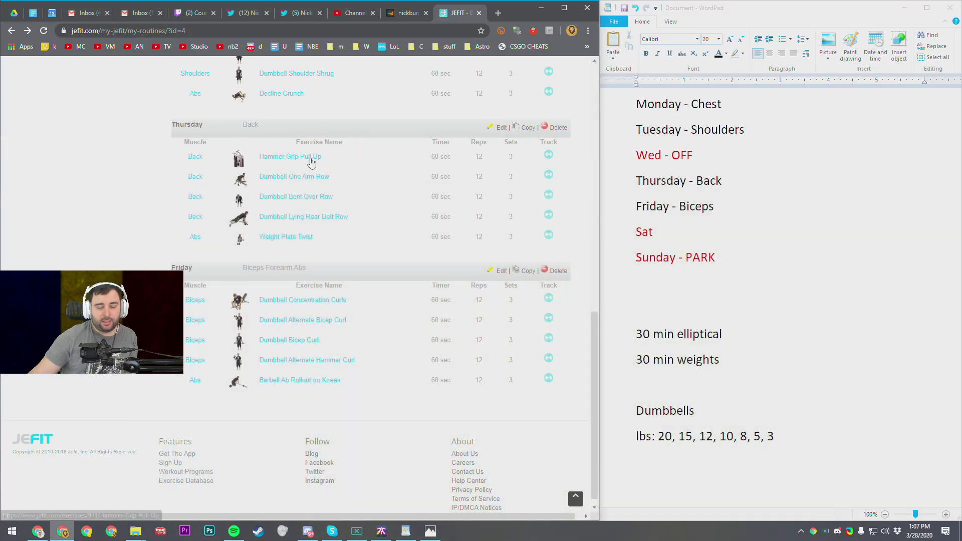
{"action": "mouse_move", "coordinate": [313, 157]}
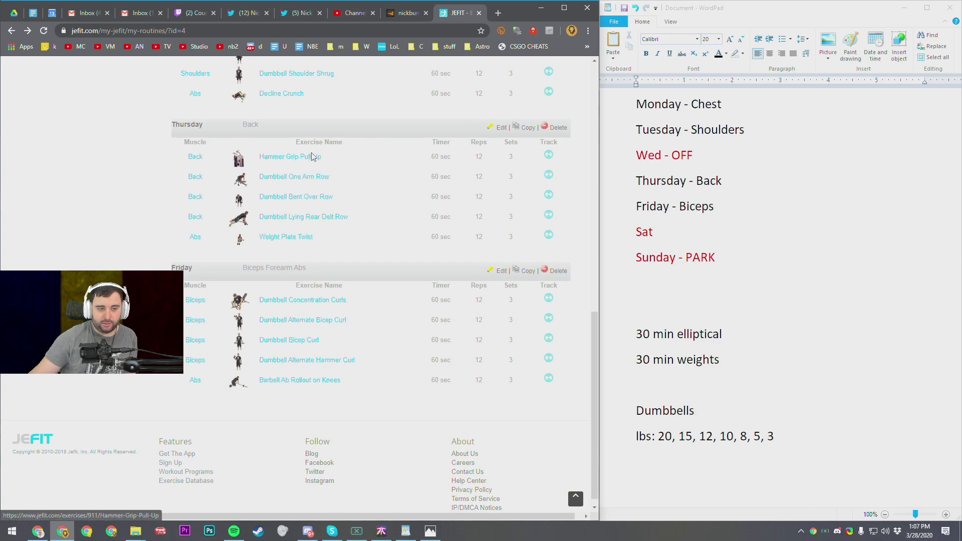
{"action": "mouse_move", "coordinate": [351, 157]}
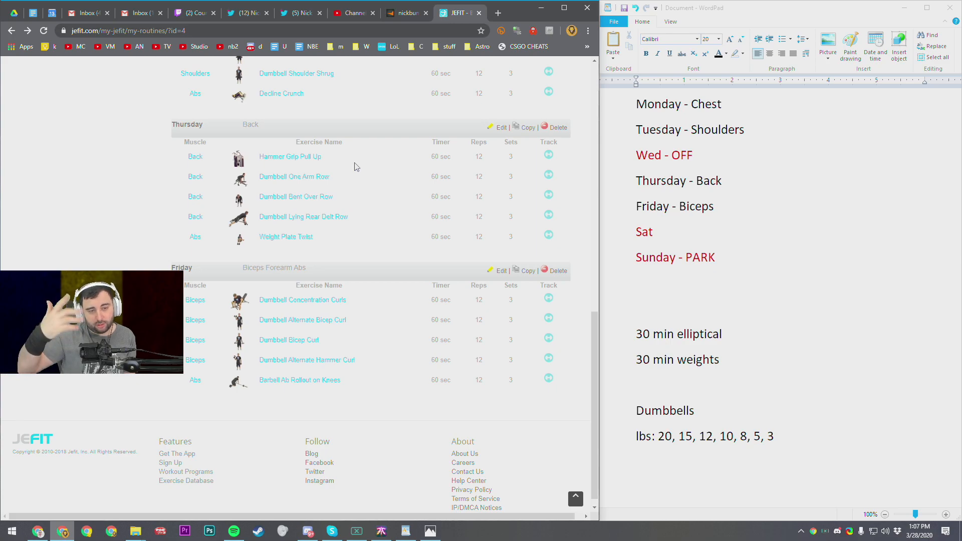
{"action": "left_click", "coordinate": [293, 176]}
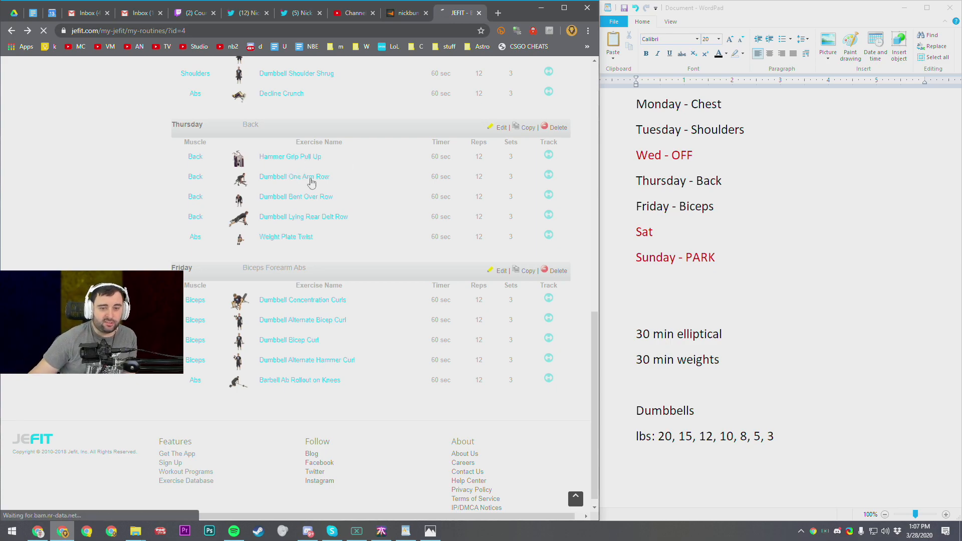
{"action": "left_click", "coordinate": [294, 176]}
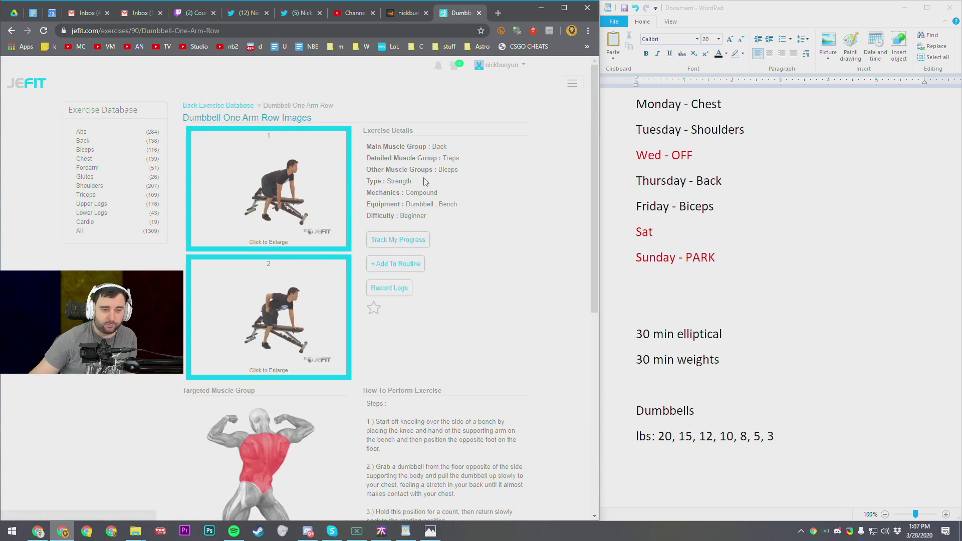
{"action": "mouse_move", "coordinate": [261, 133]}
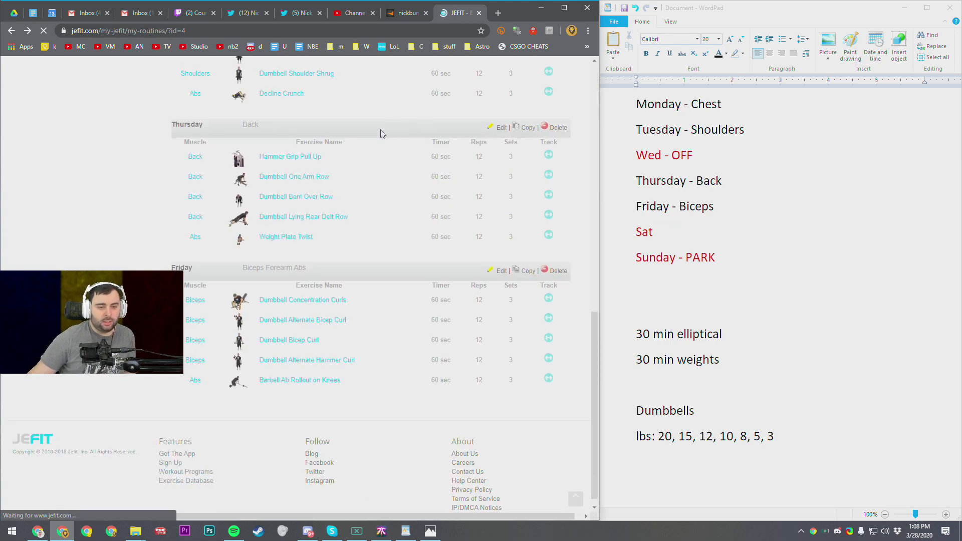
{"action": "left_click", "coordinate": [295, 197]}
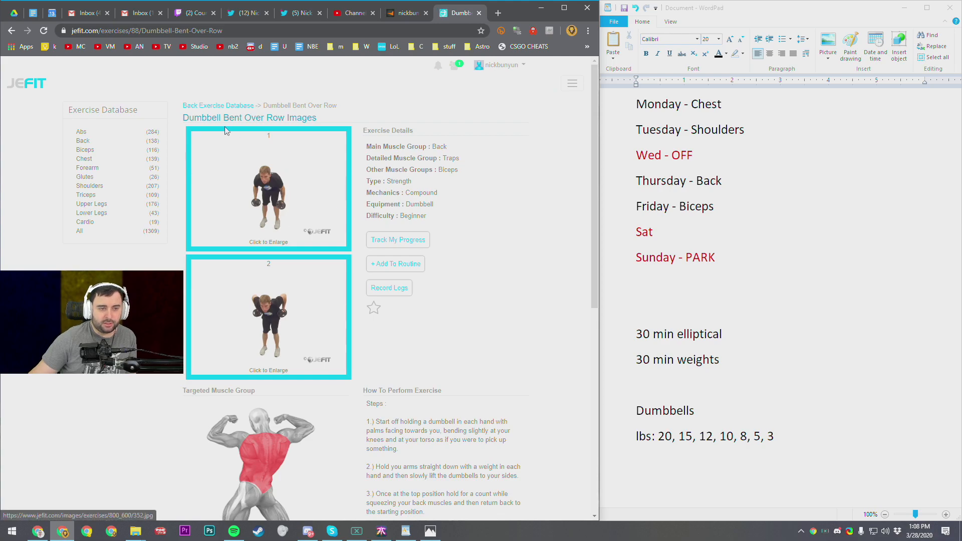
{"action": "mouse_move", "coordinate": [508, 184]}
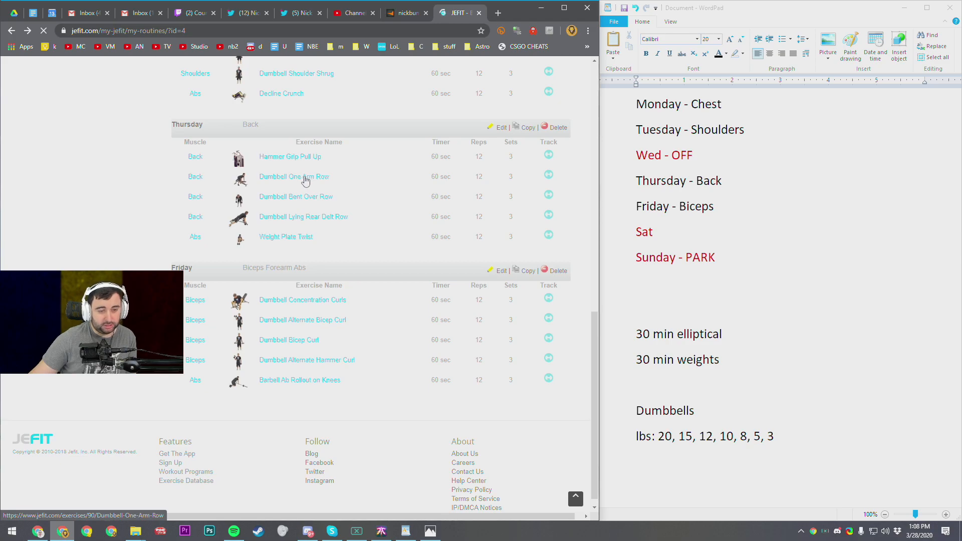
{"action": "mouse_move", "coordinate": [294, 219]}
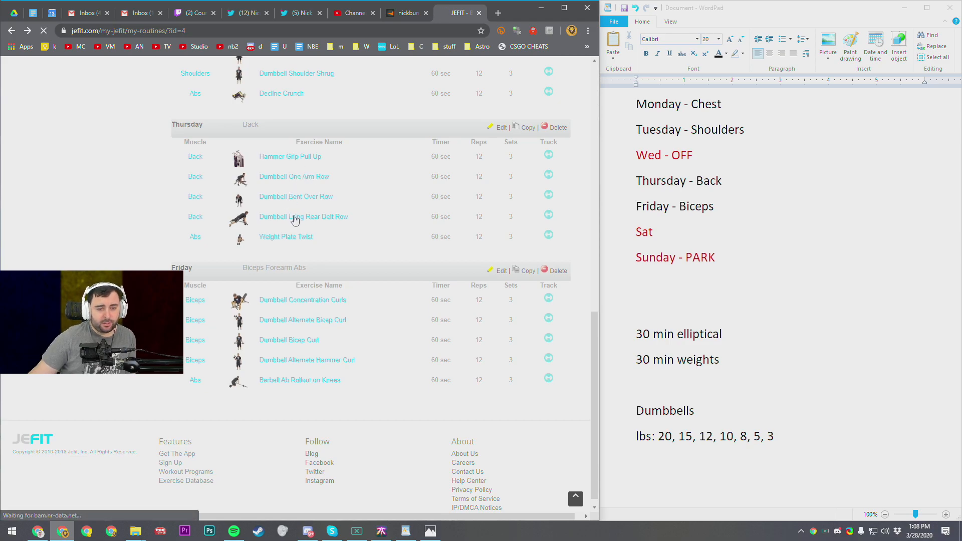
{"action": "left_click", "coordinate": [303, 216]}
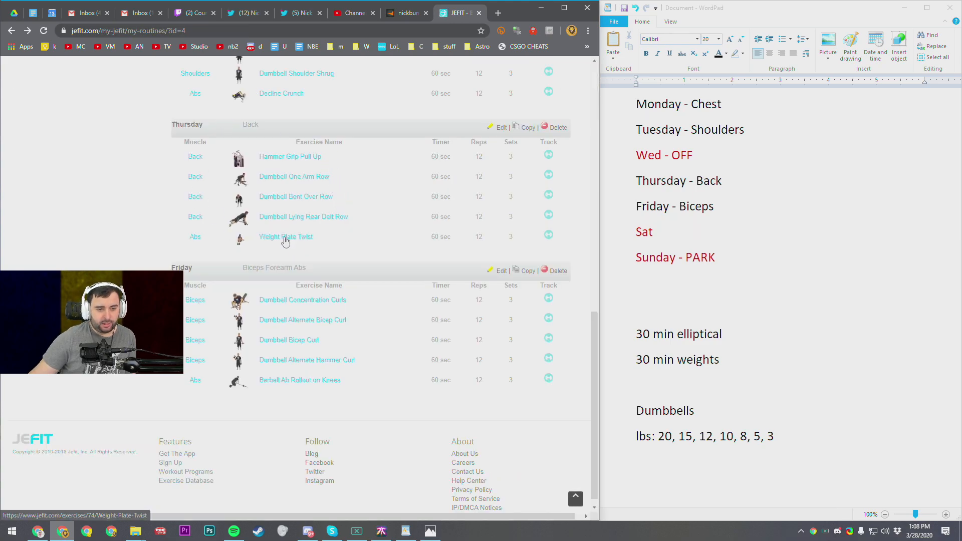
{"action": "left_click", "coordinate": [285, 237]}
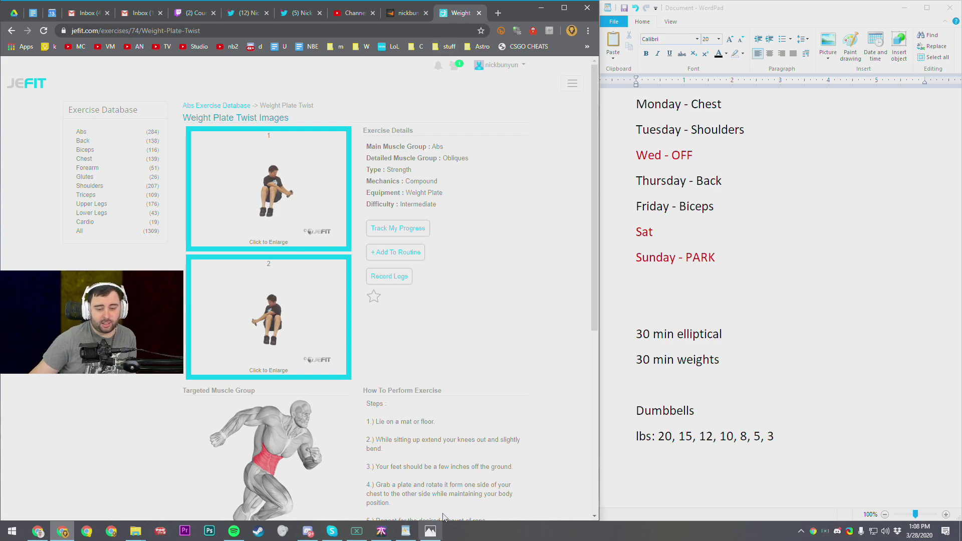
{"action": "left_click", "coordinate": [430, 532]}
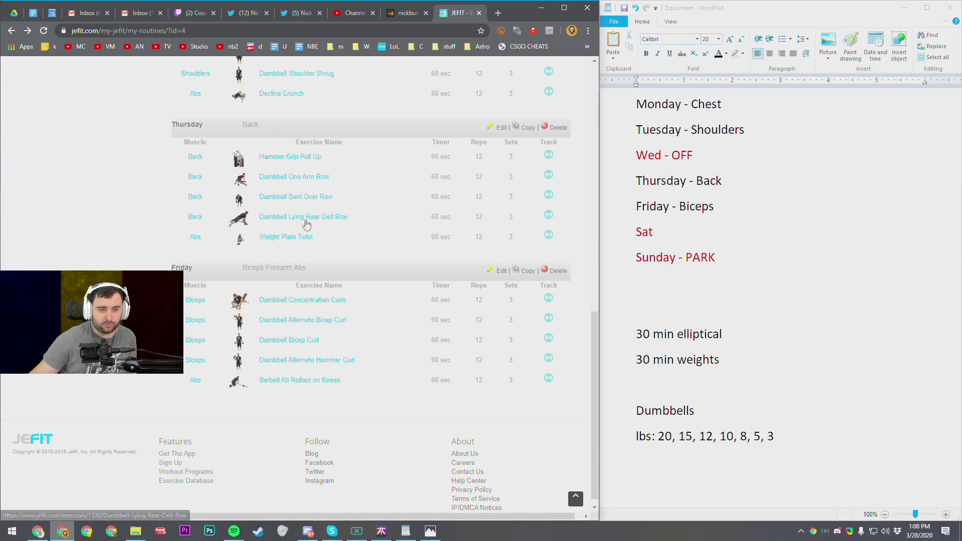
{"action": "mouse_move", "coordinate": [262, 245]}
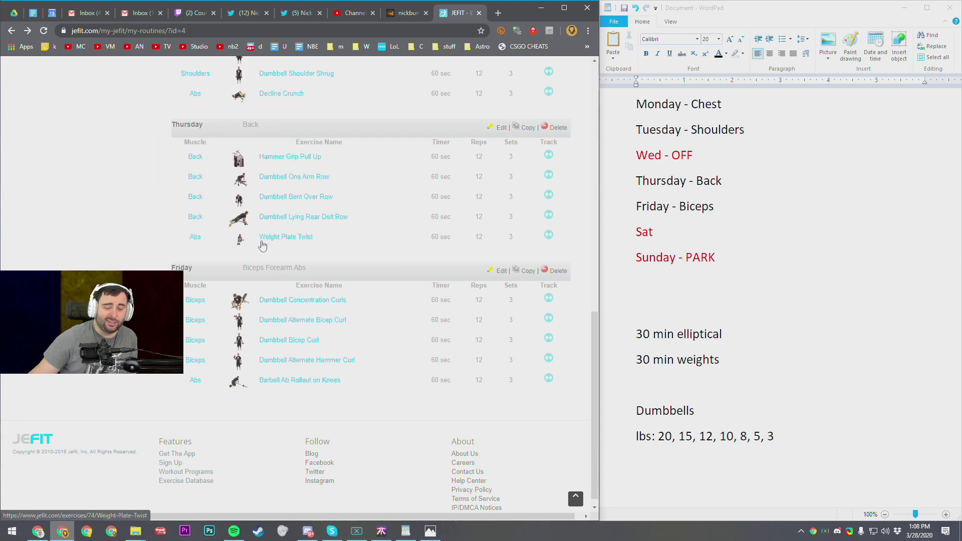
{"action": "mouse_move", "coordinate": [211, 148]}
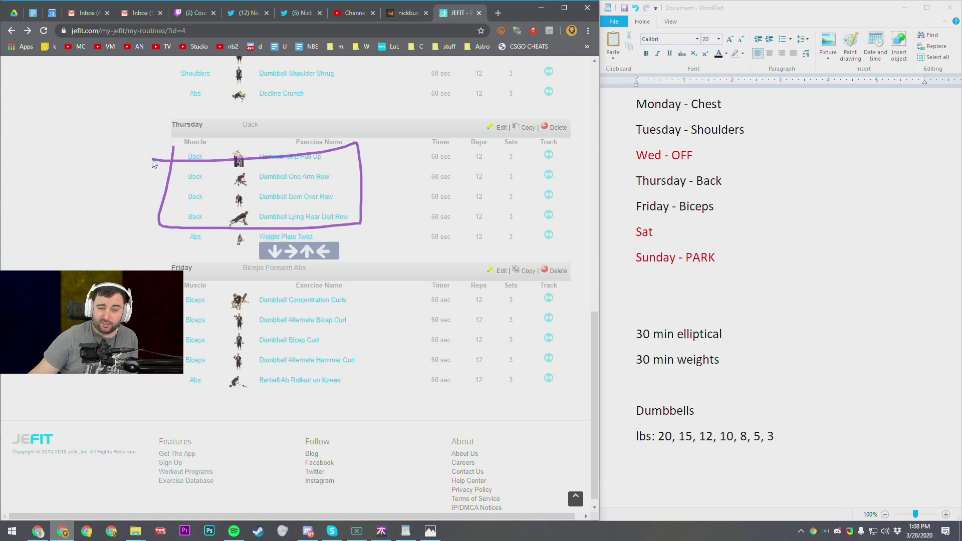
- Scroll the routine page from Monday and Wednesday down to the Thursday and Friday lists
{"action": "scroll", "scroll_direction": "up", "scroll_amount": 3}
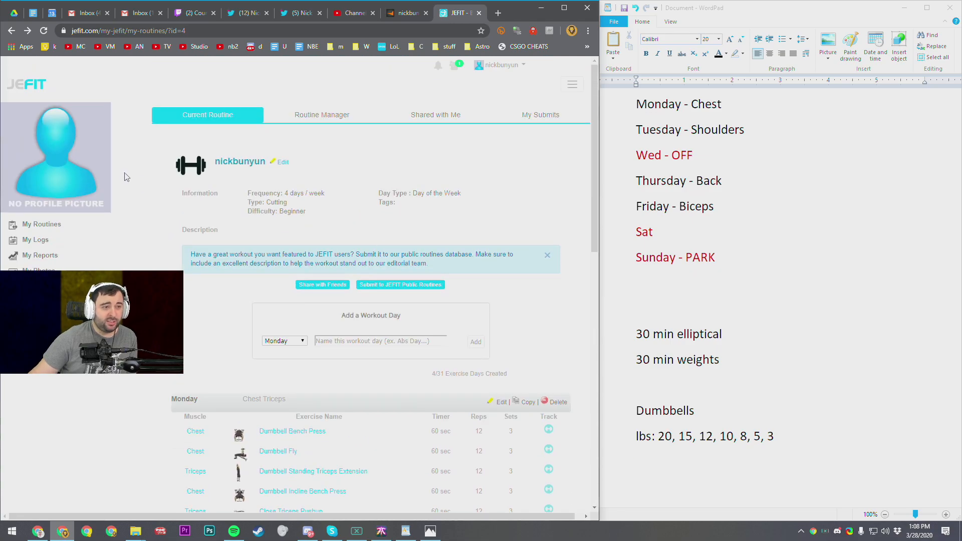
{"action": "scroll", "scroll_direction": "down", "scroll_amount": 3}
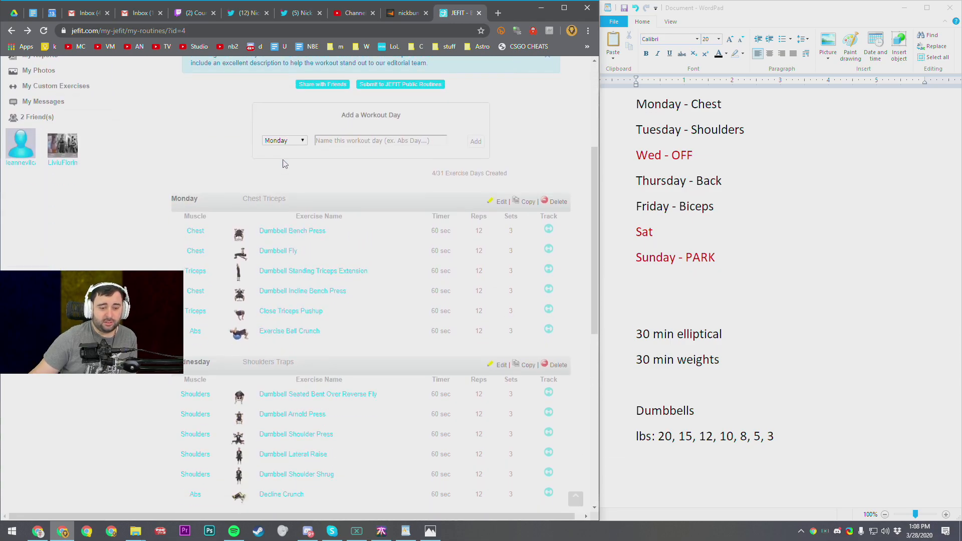
{"action": "scroll", "scroll_direction": "down", "scroll_amount": 3}
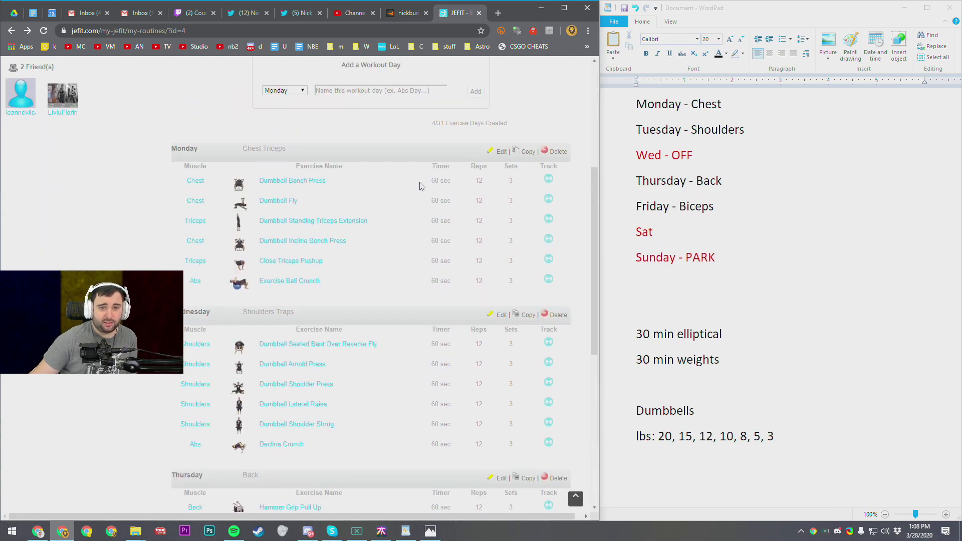
{"action": "scroll", "scroll_direction": "down", "scroll_amount": 3}
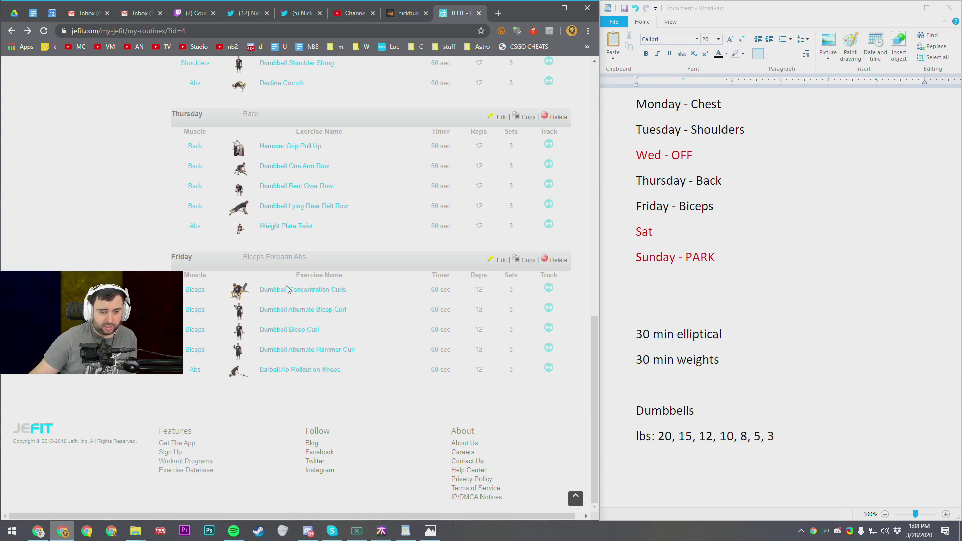
- View Friday's Dumbbell Alternate Bicep Curl and Dumbbell Bicep Curl pages, returning to the routine each time
{"action": "left_click", "coordinate": [302, 289]}
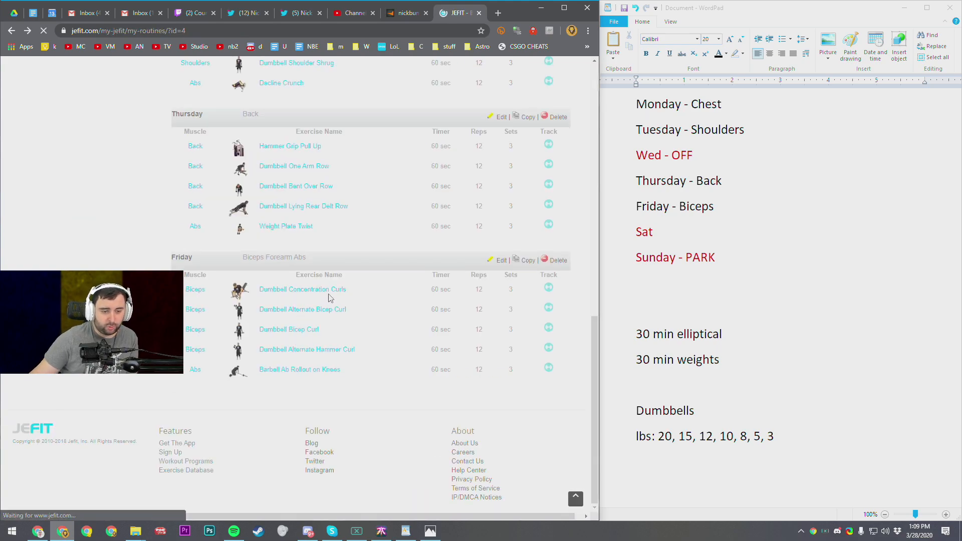
{"action": "left_click", "coordinate": [303, 310]}
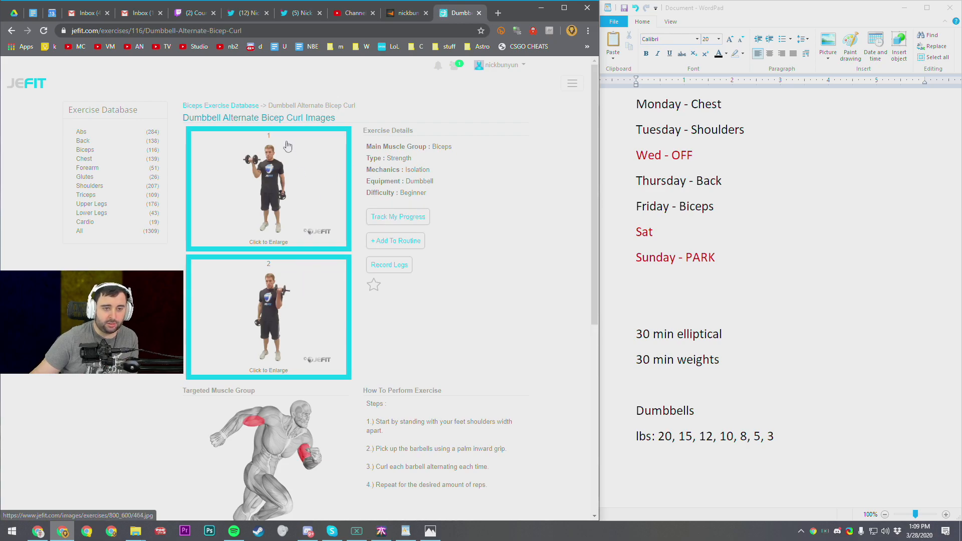
{"action": "mouse_move", "coordinate": [309, 299]}
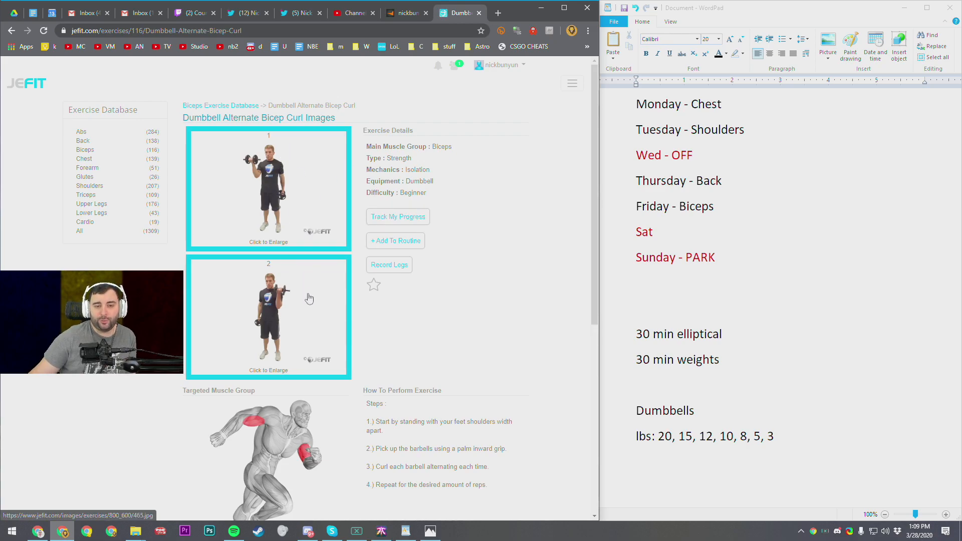
{"action": "mouse_move", "coordinate": [301, 282]}
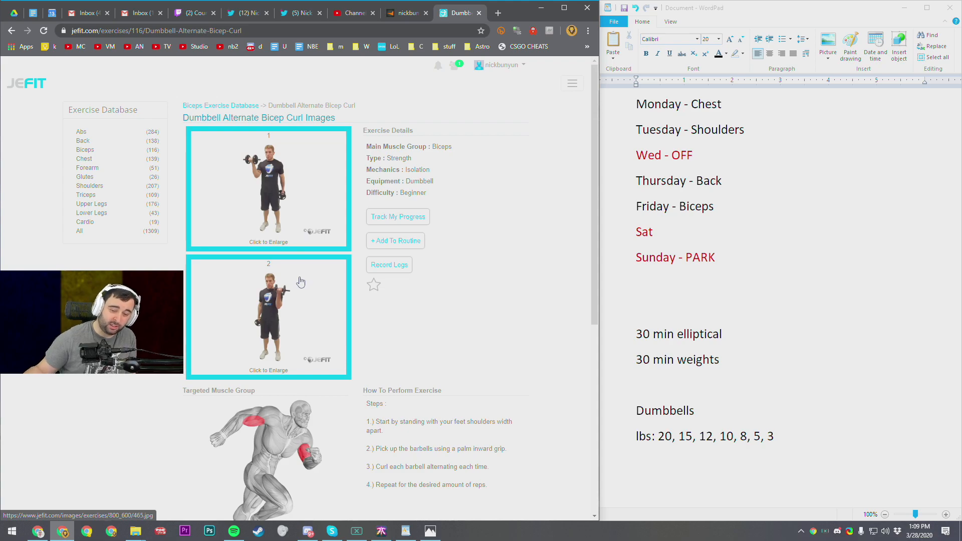
{"action": "mouse_move", "coordinate": [441, 165]}
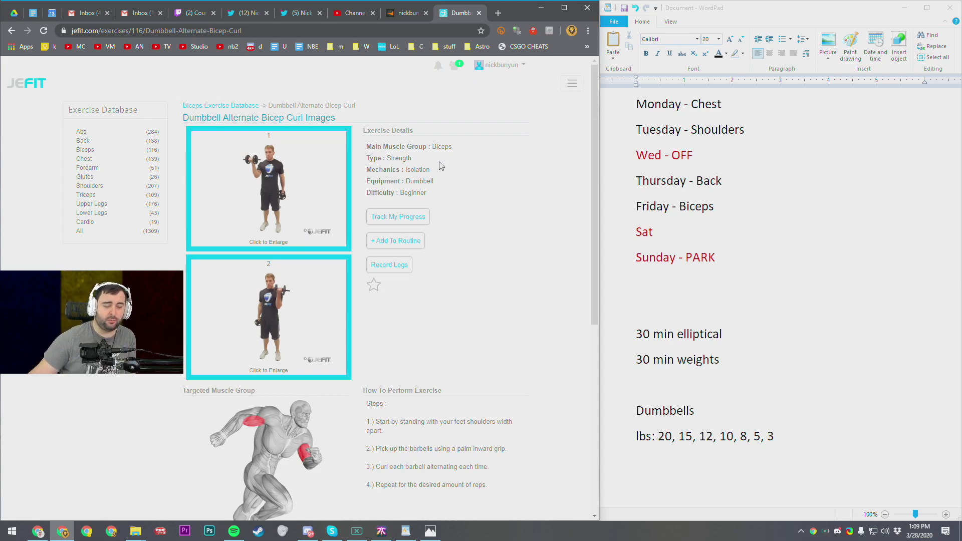
{"action": "left_click", "coordinate": [395, 241]}
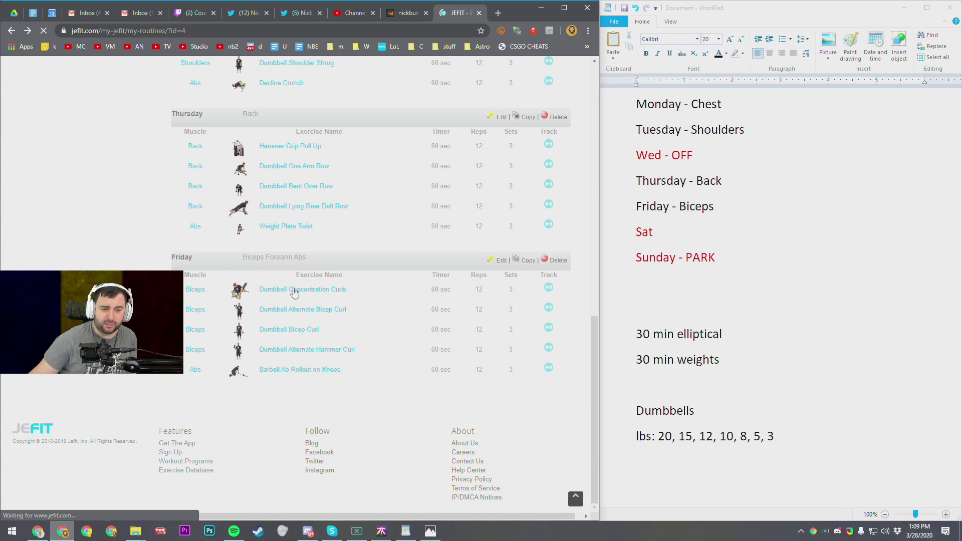
{"action": "left_click", "coordinate": [288, 330]}
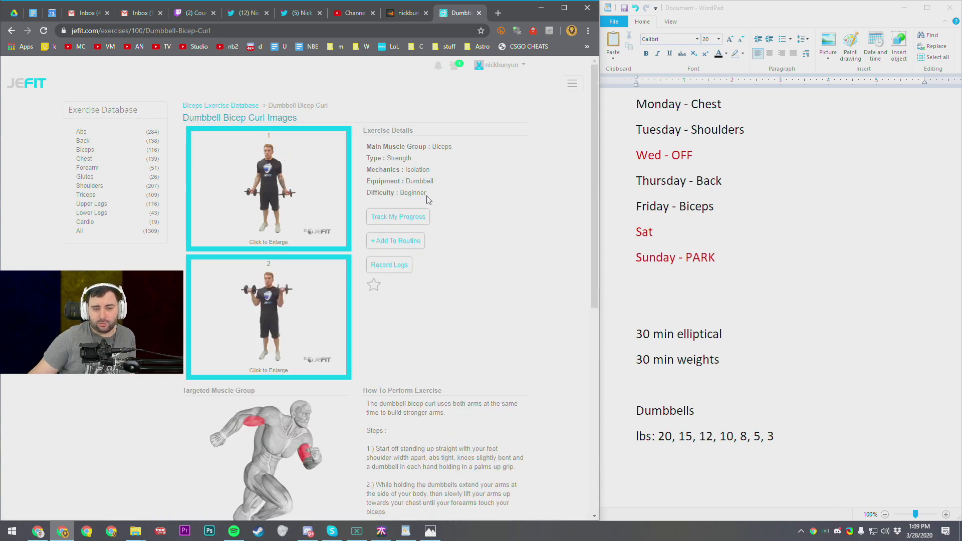
{"action": "left_click", "coordinate": [395, 241]}
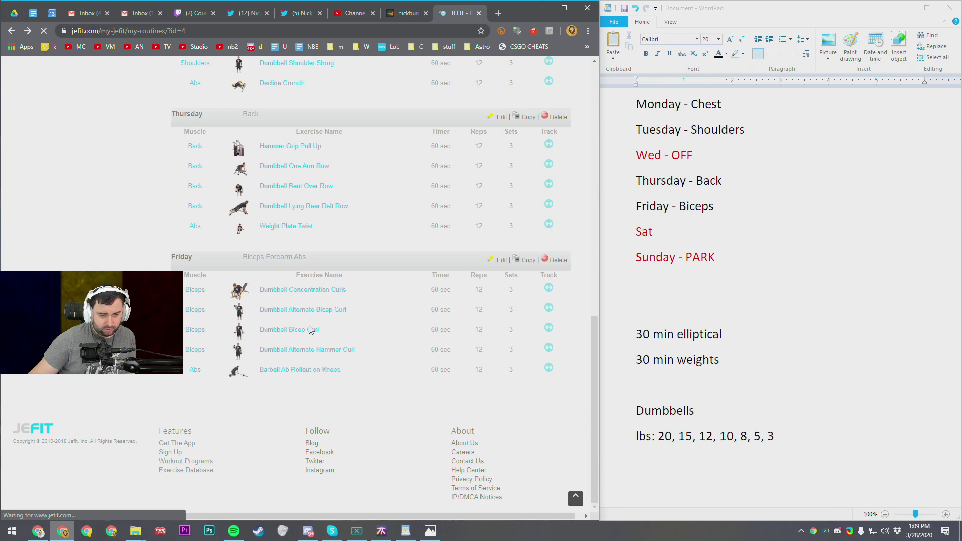
{"action": "mouse_move", "coordinate": [285, 353]}
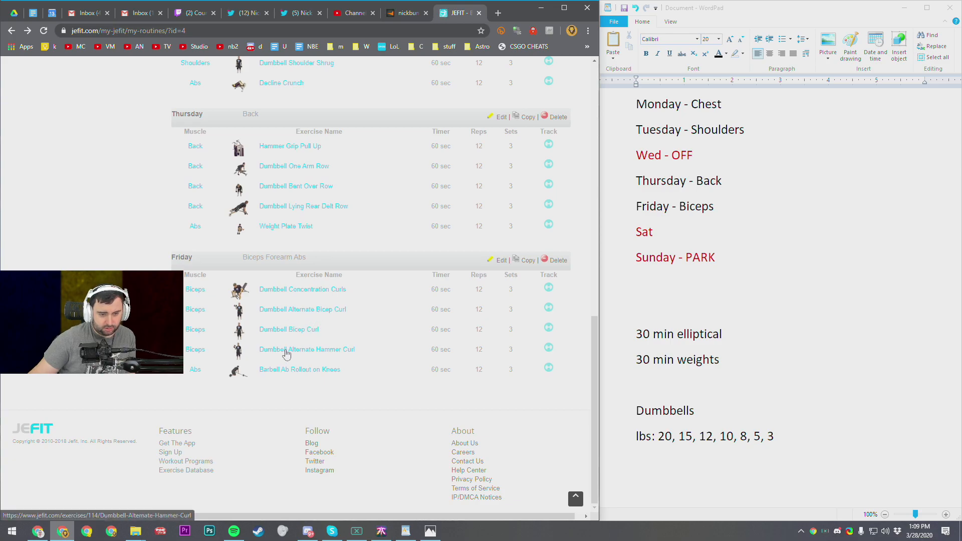
- View the Dumbbell Alternate Hammer Curl and Barbell Ab Rollout on Knees pages, then bring up the home gym photo
{"action": "left_click", "coordinate": [306, 348]}
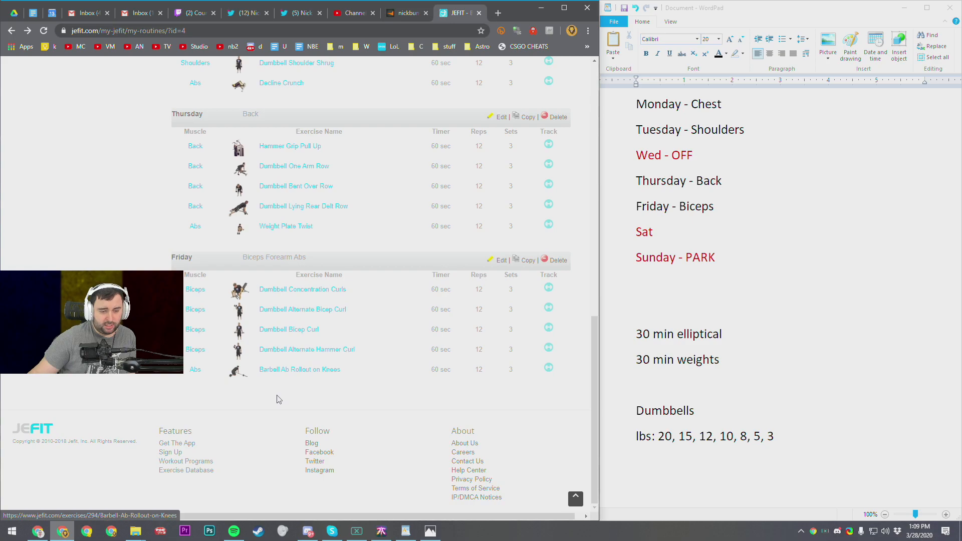
{"action": "left_click", "coordinate": [300, 370]}
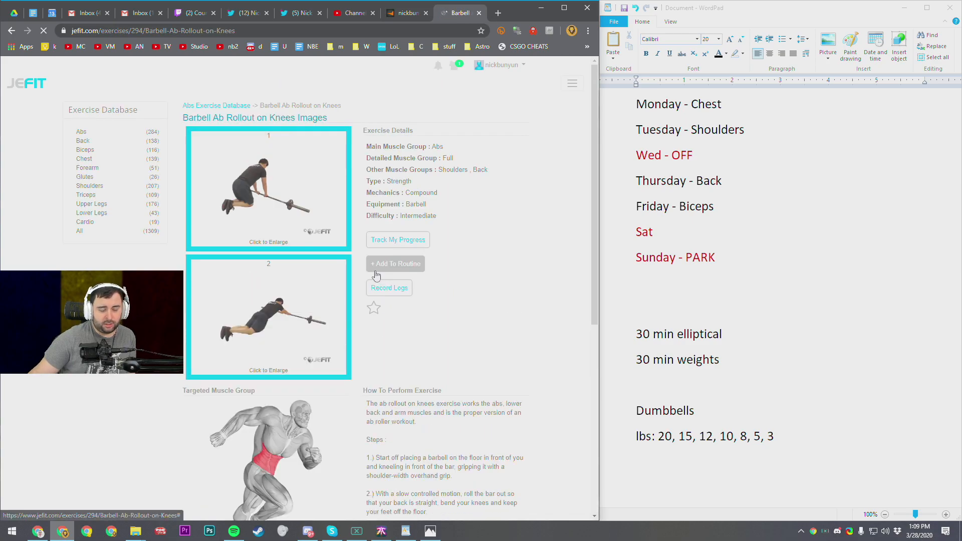
{"action": "scroll", "scroll_direction": "down", "scroll_amount": 3}
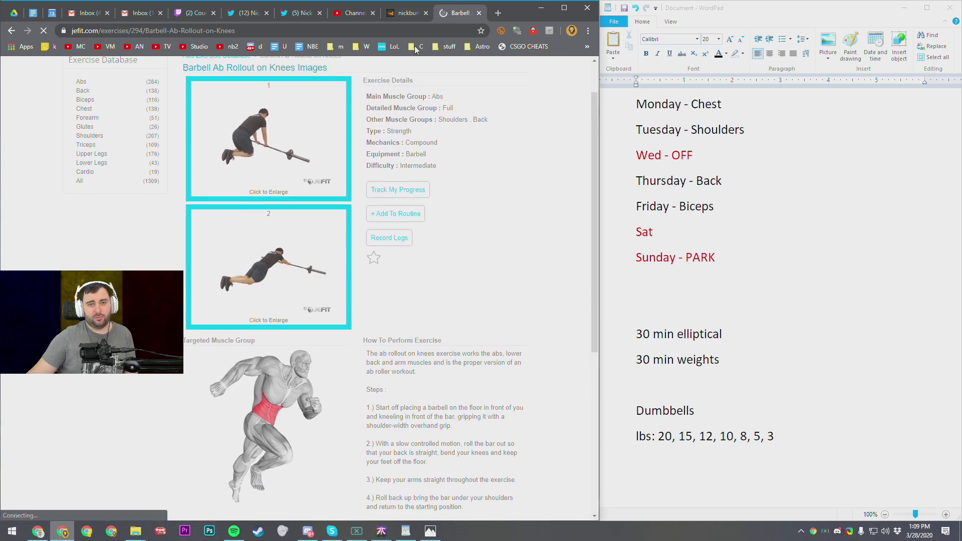
{"action": "left_click", "coordinate": [430, 532]}
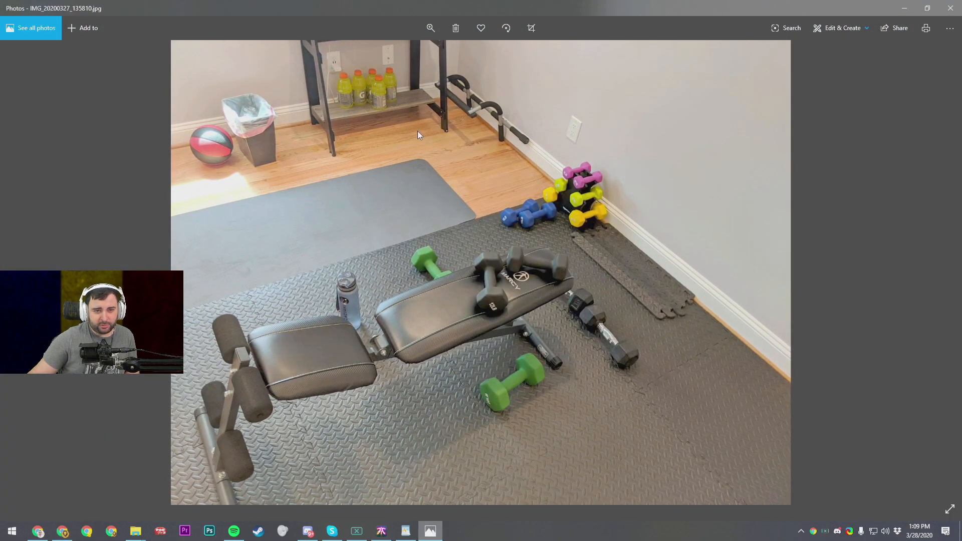
{"action": "mouse_move", "coordinate": [324, 177]}
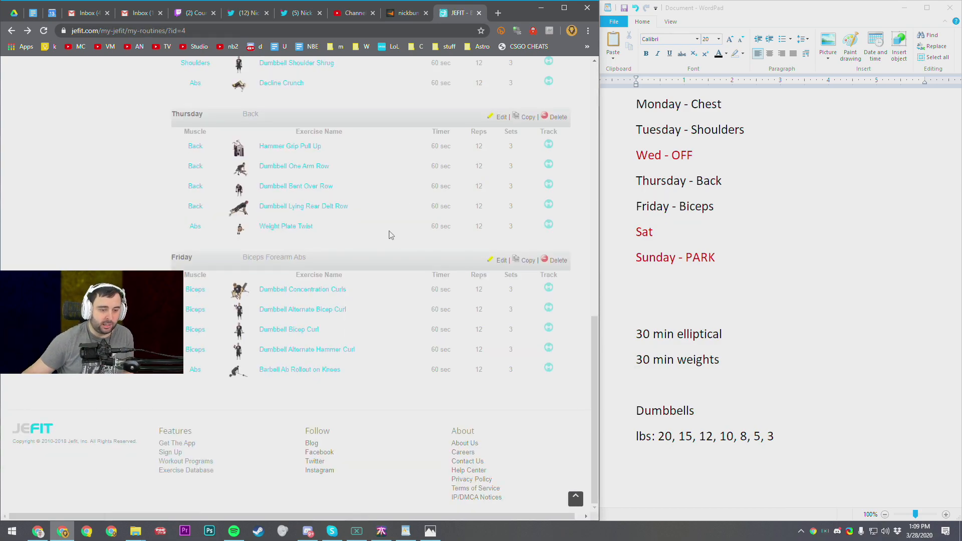
- Scroll through the routine page from Monday down to Friday and back to the top
{"action": "scroll", "scroll_direction": "up", "scroll_amount": 3}
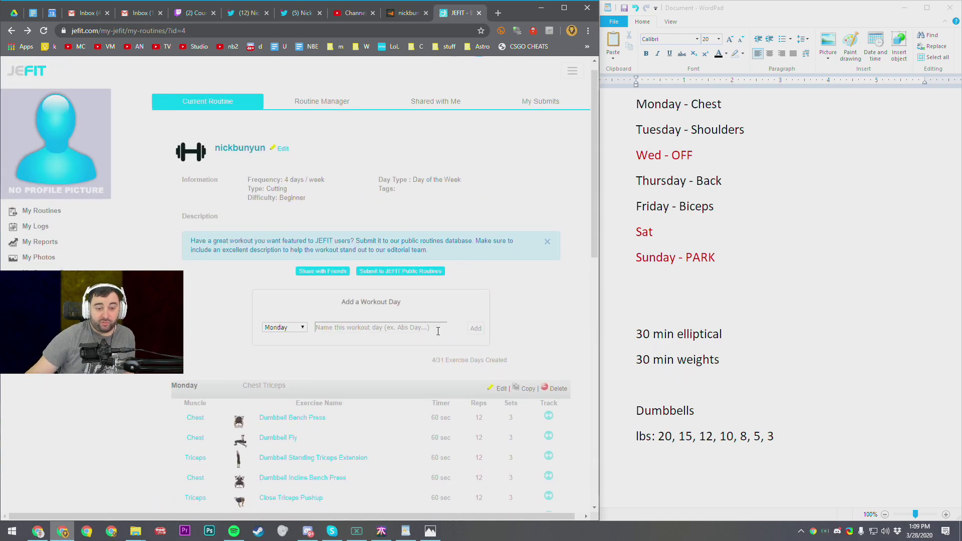
{"action": "scroll", "scroll_direction": "down", "scroll_amount": 3}
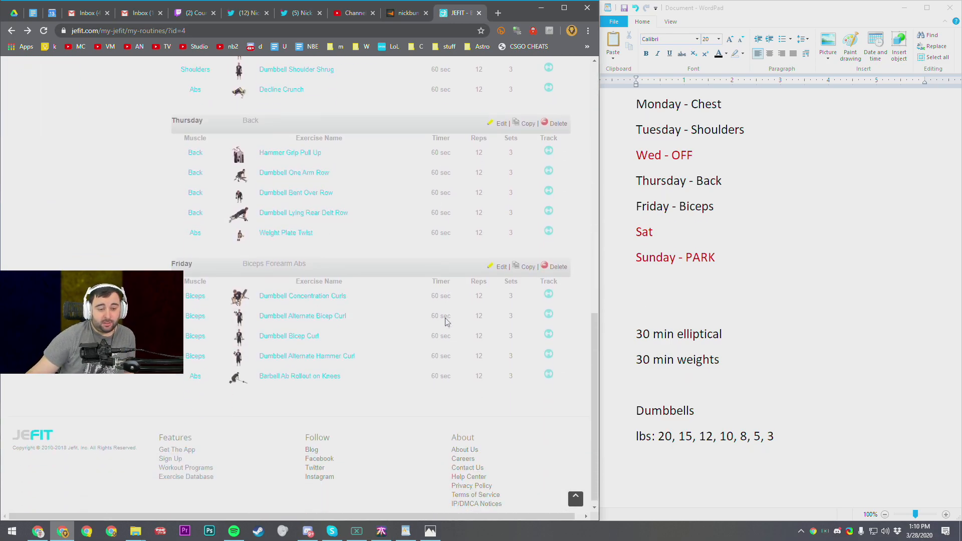
{"action": "scroll", "scroll_direction": "up", "scroll_amount": 3}
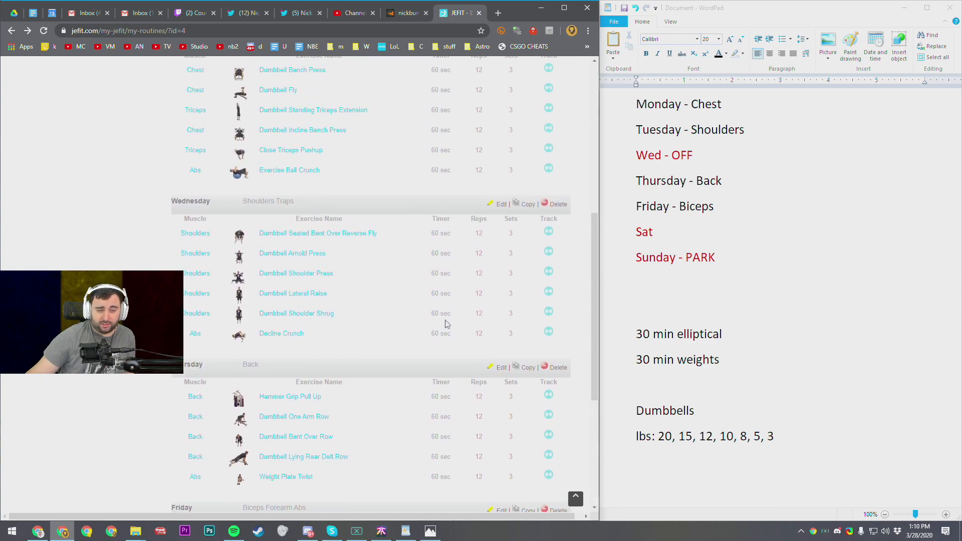
{"action": "scroll", "scroll_direction": "up", "scroll_amount": 3}
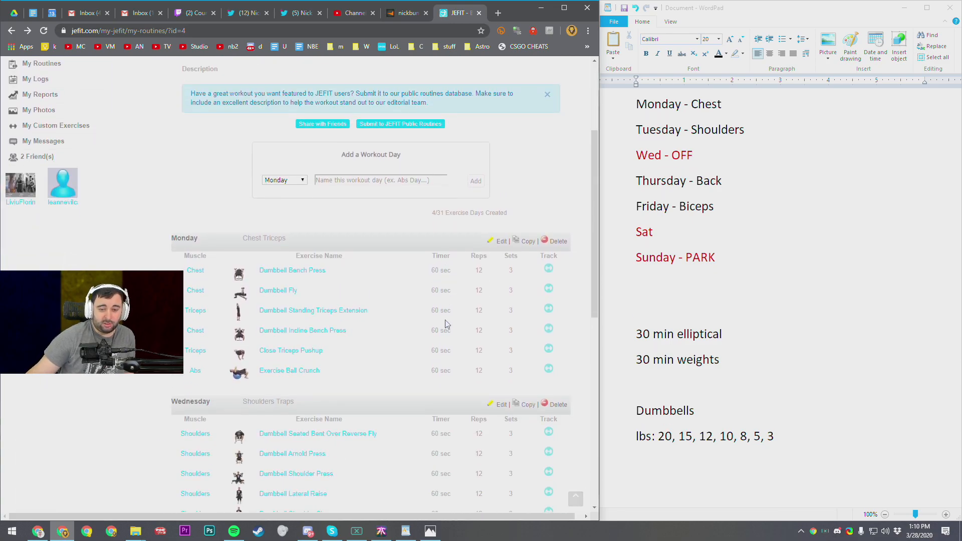
{"action": "scroll", "scroll_direction": "down", "scroll_amount": 3}
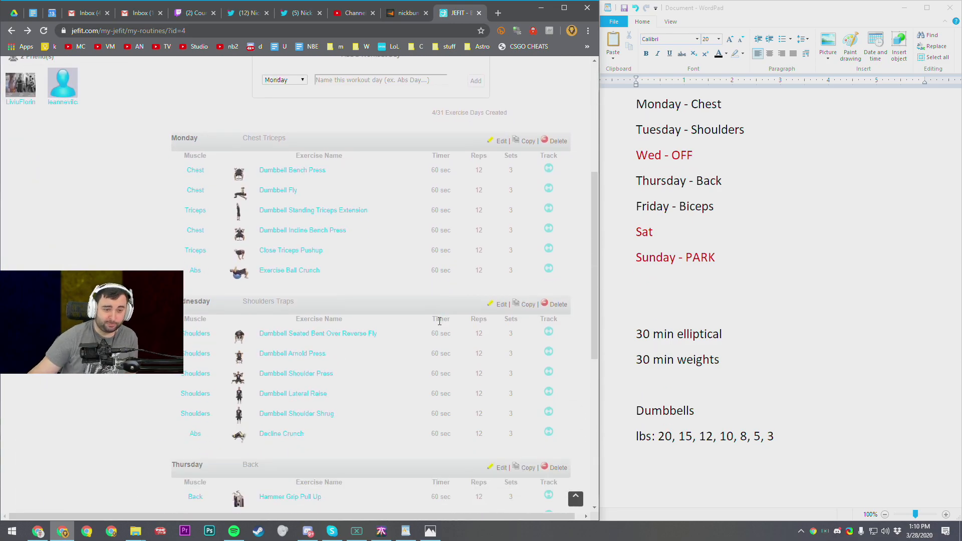
{"action": "mouse_move", "coordinate": [436, 267]}
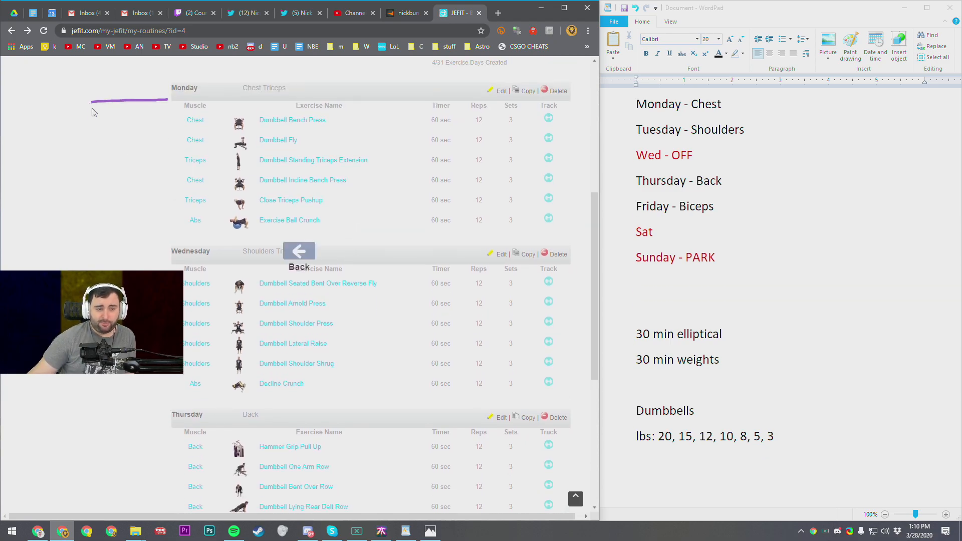
{"action": "mouse_move", "coordinate": [179, 227]}
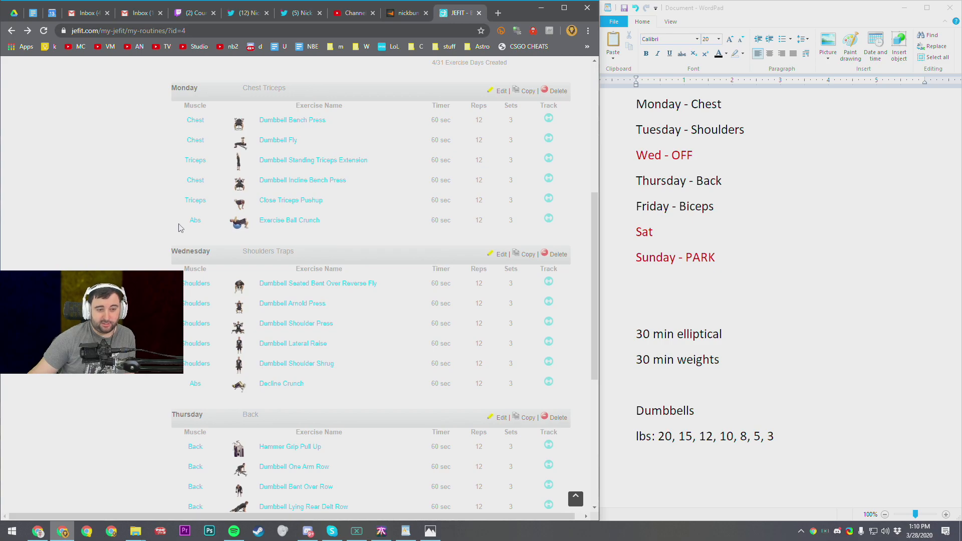
{"action": "mouse_move", "coordinate": [163, 222]}
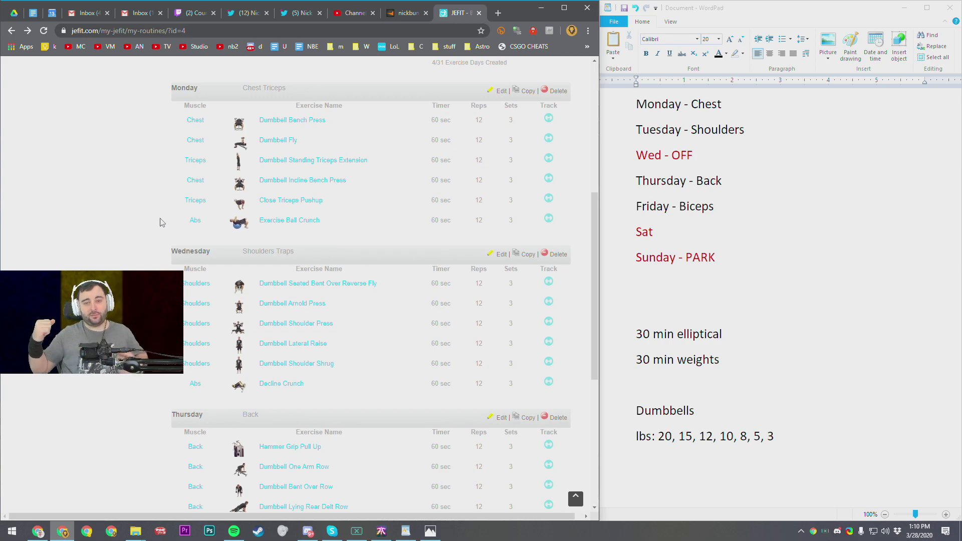
{"action": "scroll", "scroll_direction": "down", "scroll_amount": 3}
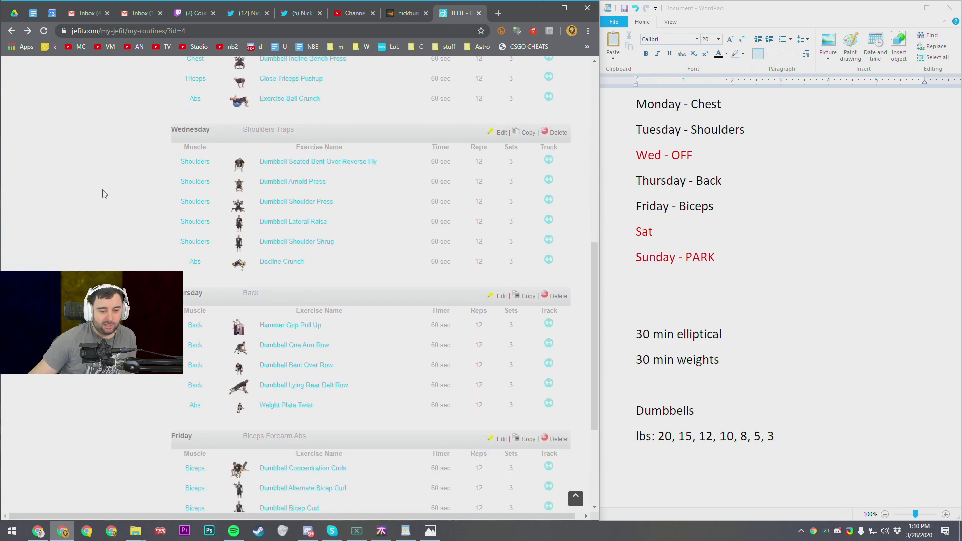
{"action": "scroll", "scroll_direction": "down", "scroll_amount": 3}
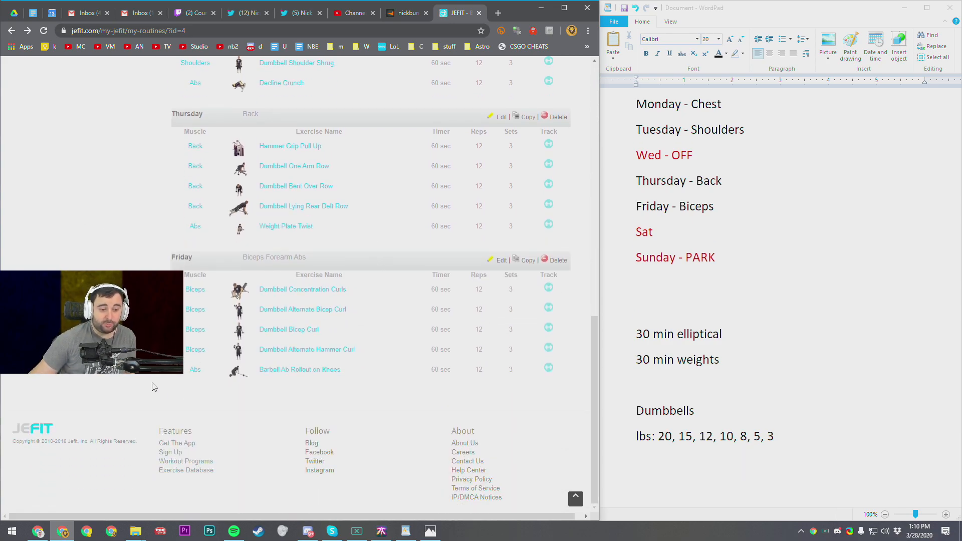
{"action": "scroll", "scroll_direction": "up", "scroll_amount": 3}
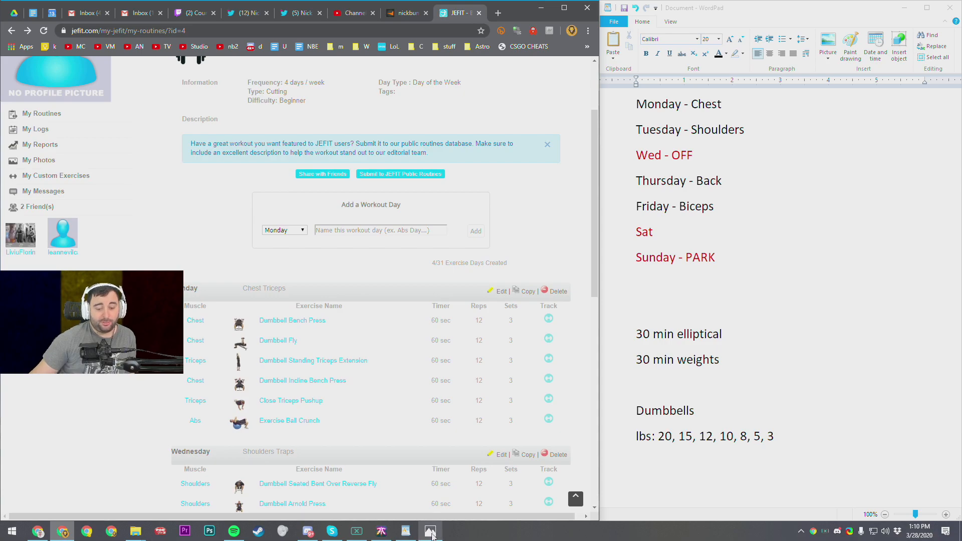
- Give the WordPad weekly schedule focus by selecting the word 'min'
{"action": "left_click", "coordinate": [430, 531]}
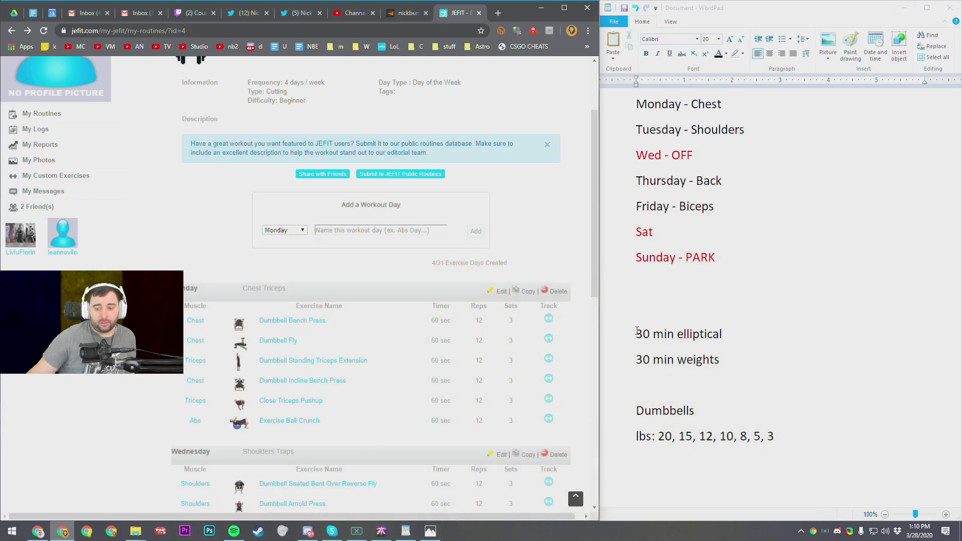
{"action": "double_click", "coordinate": [661, 359]}
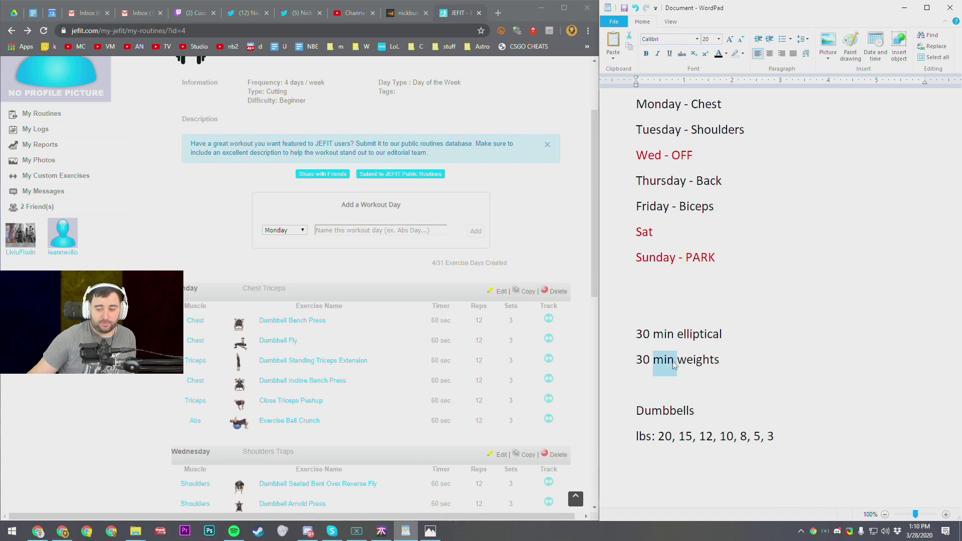